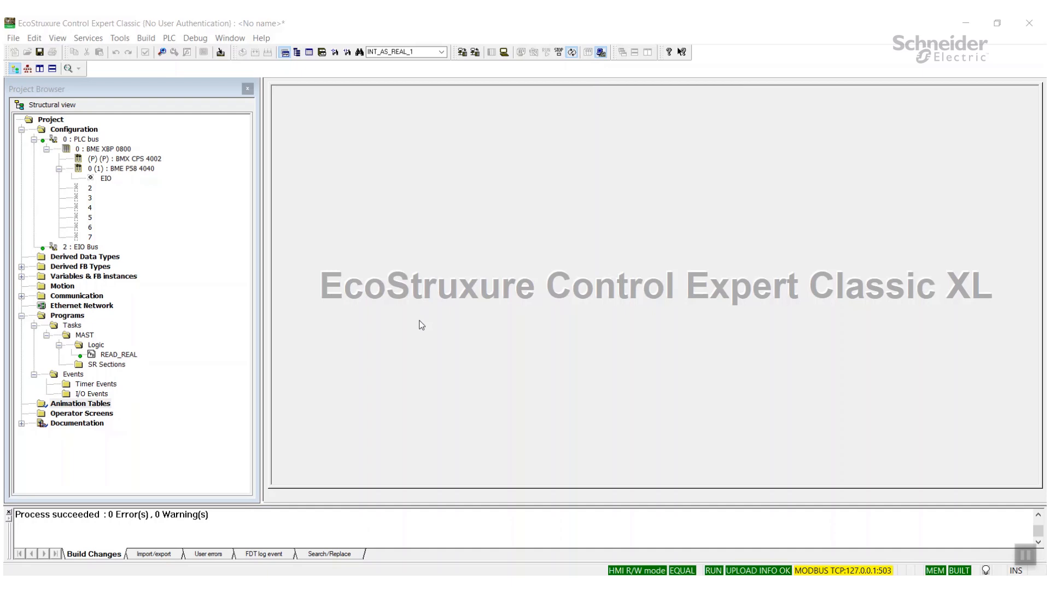
{"action": "mouse_move", "coordinate": [316, 186]}
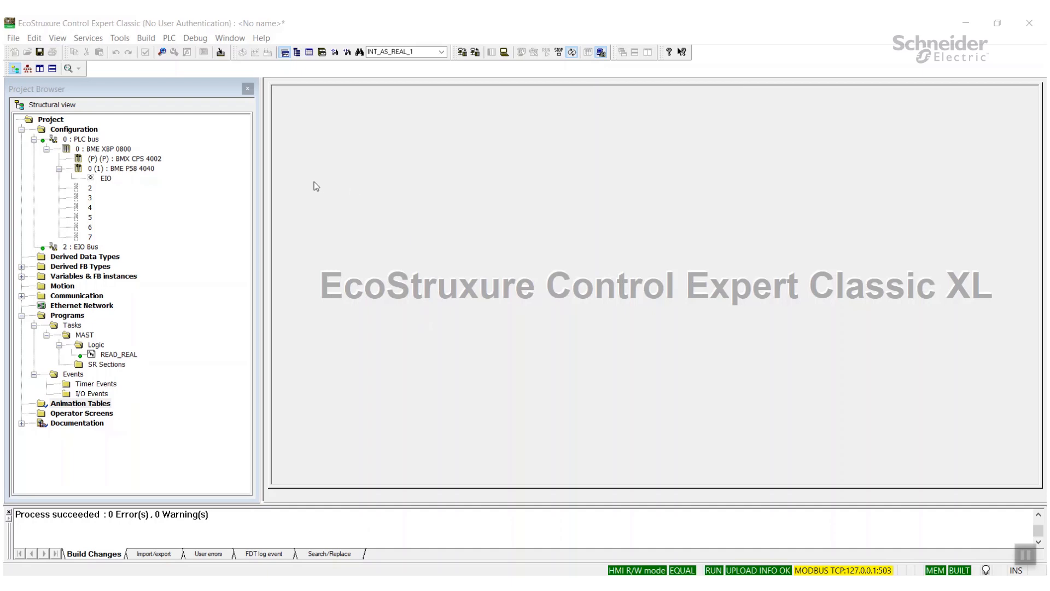
{"action": "mouse_move", "coordinate": [637, 330]}
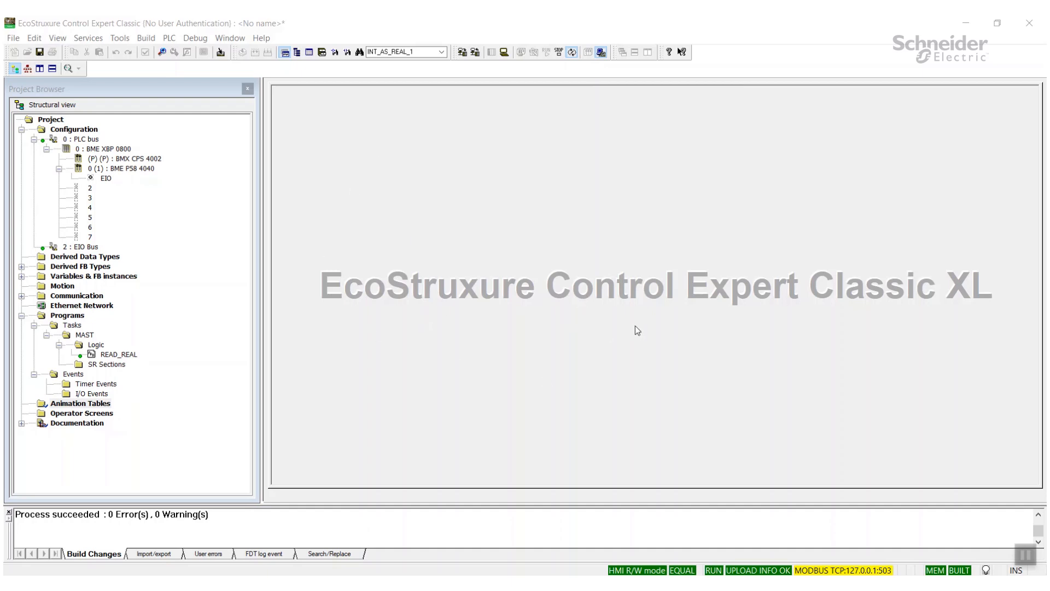
{"action": "mouse_move", "coordinate": [503, 337]}
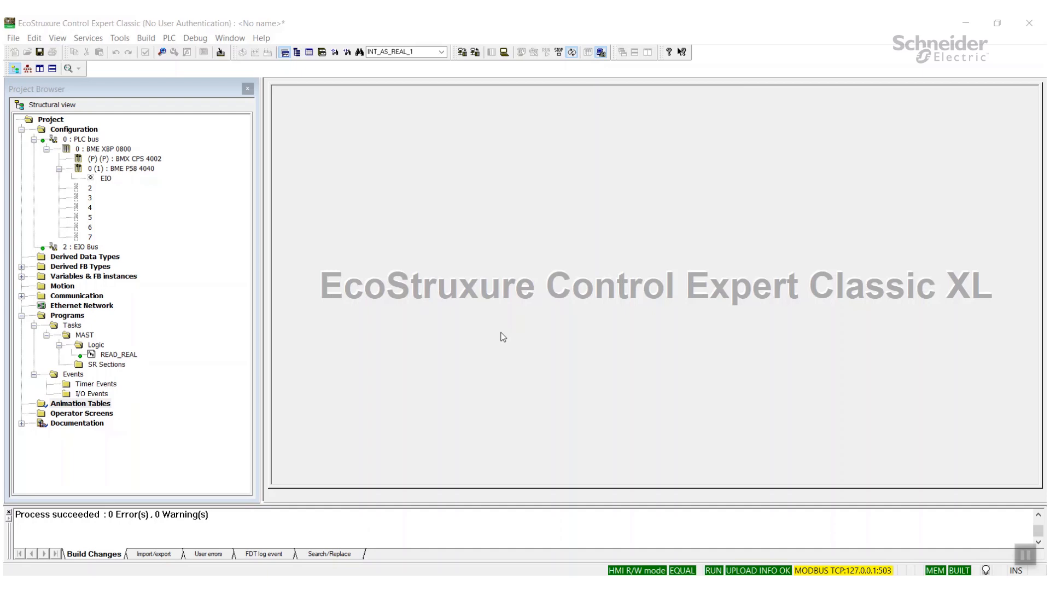
{"action": "mouse_move", "coordinate": [404, 347]}
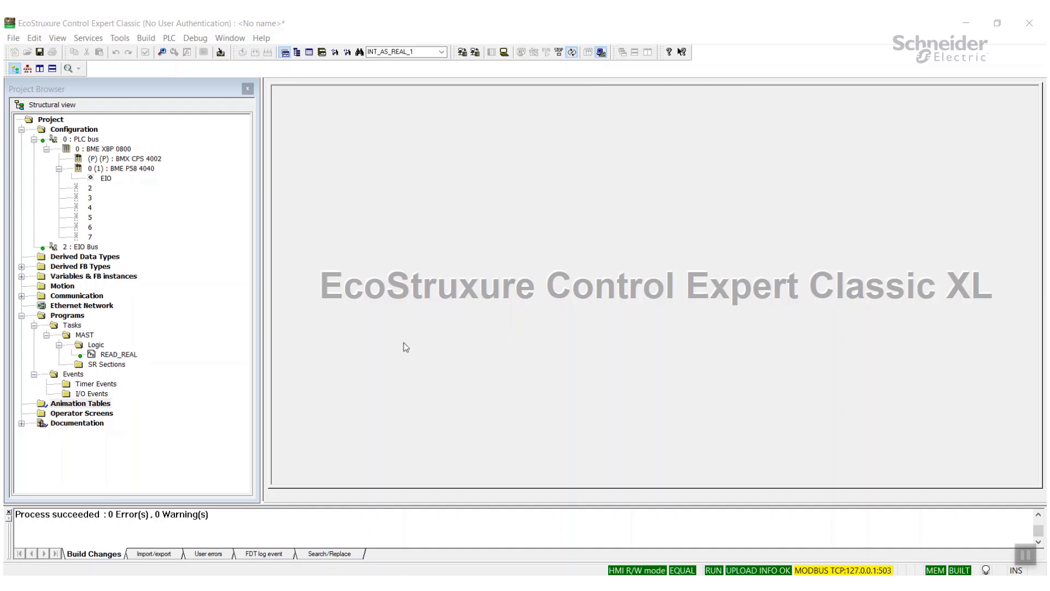
{"action": "mouse_move", "coordinate": [141, 354]}
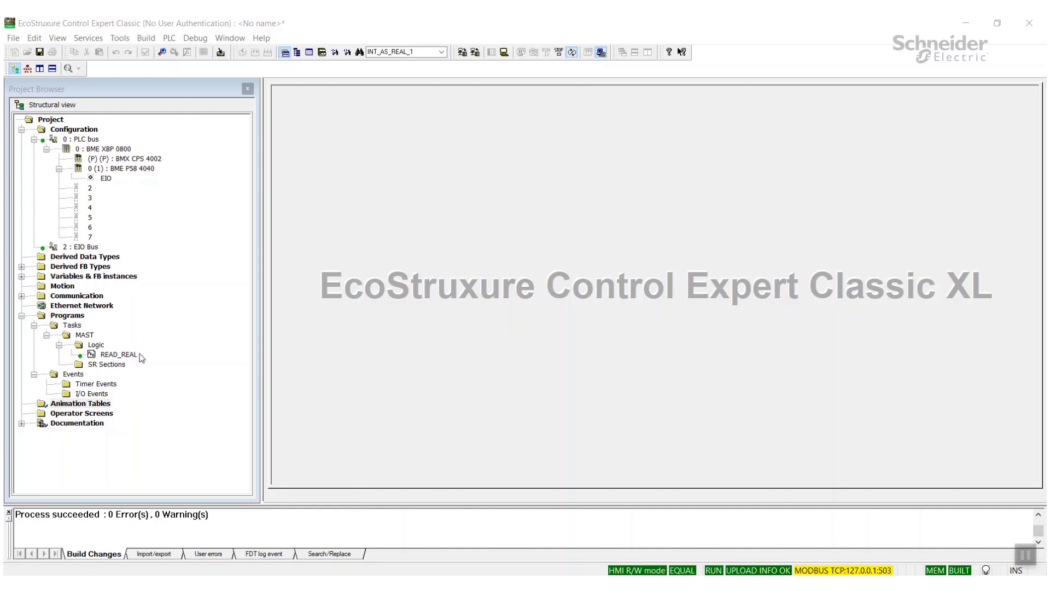
{"action": "mouse_move", "coordinate": [132, 360]}
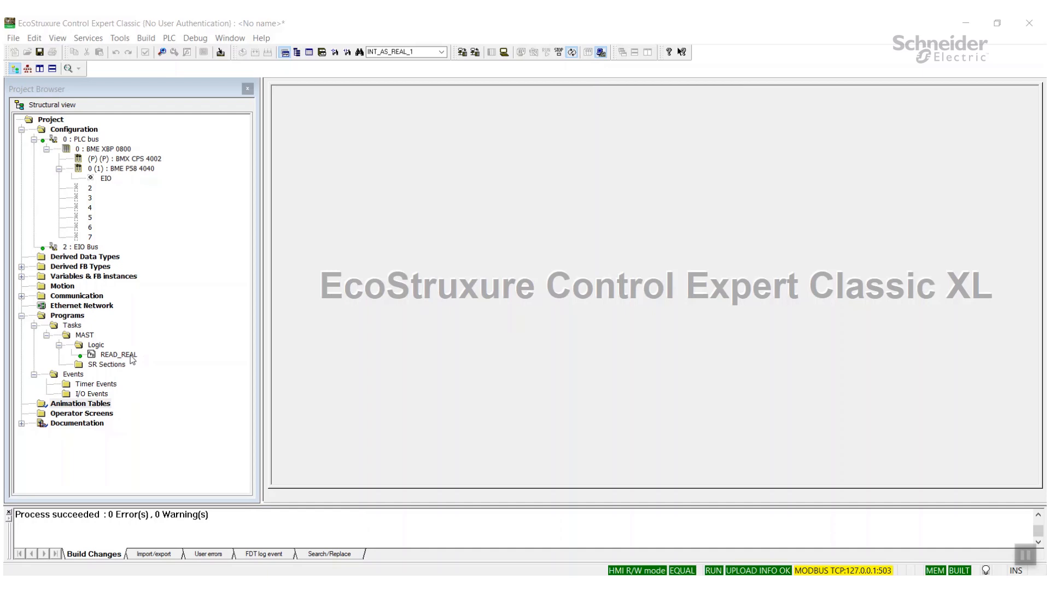
Open the READ_REAL FBD section with its R_TRIG, ADDM and READ_VAR blocks.
{"action": "double_click", "coordinate": [117, 354]}
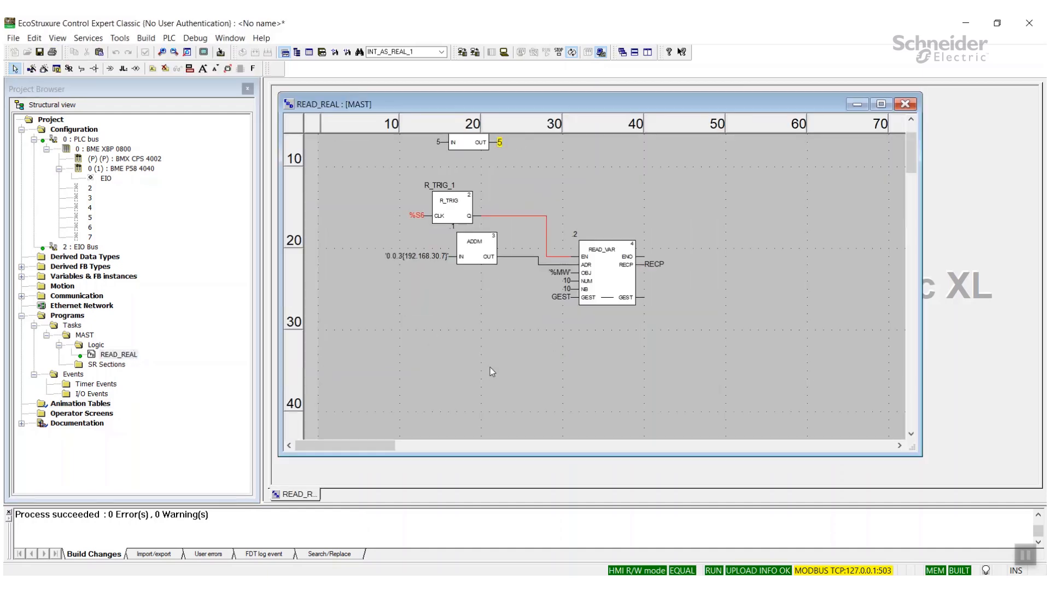
{"action": "mouse_move", "coordinate": [617, 334]}
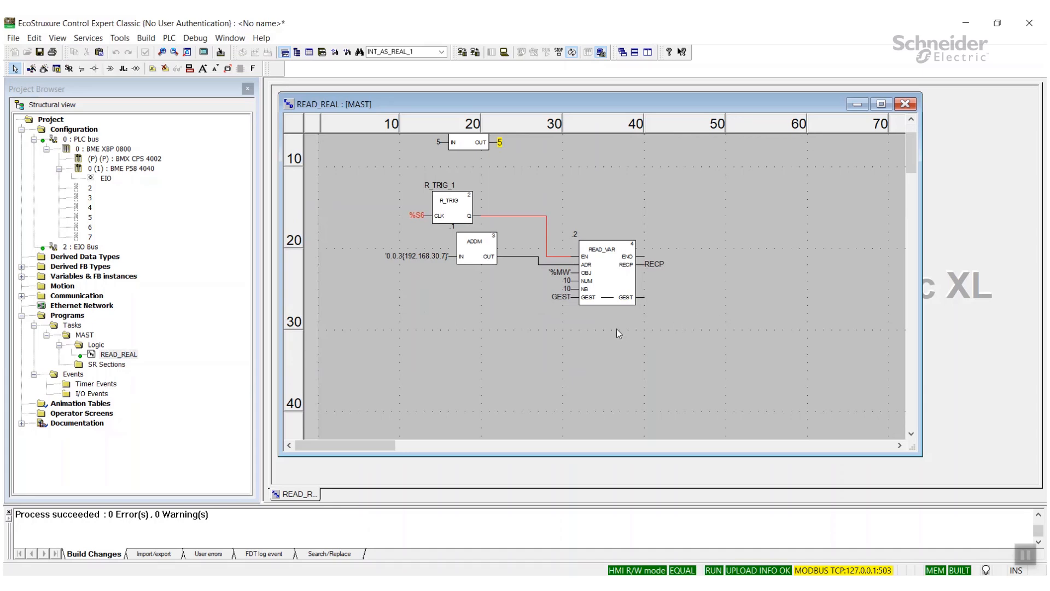
{"action": "mouse_move", "coordinate": [640, 202]}
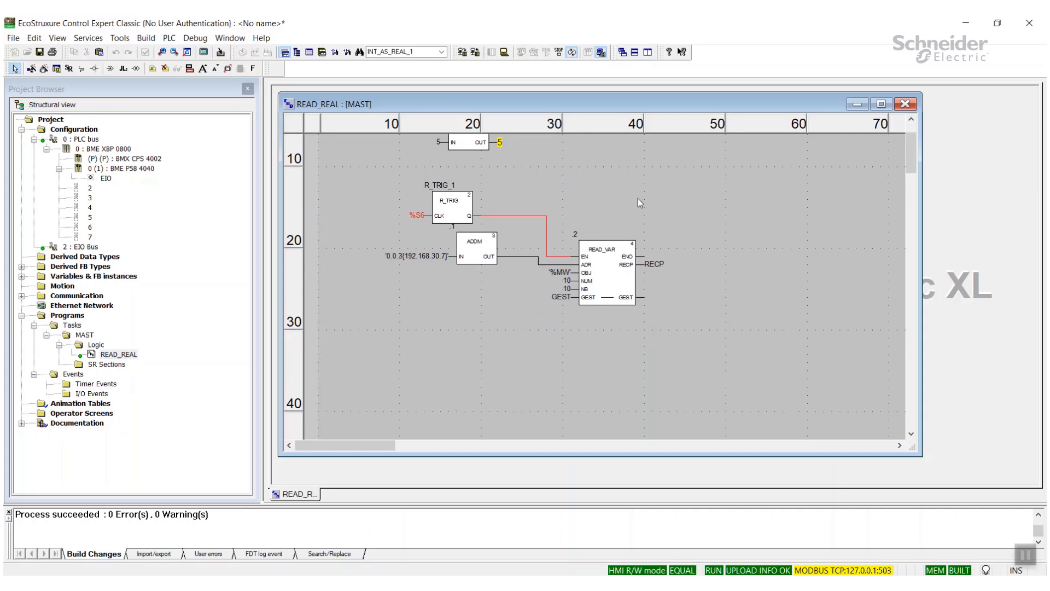
{"action": "mouse_move", "coordinate": [650, 205]}
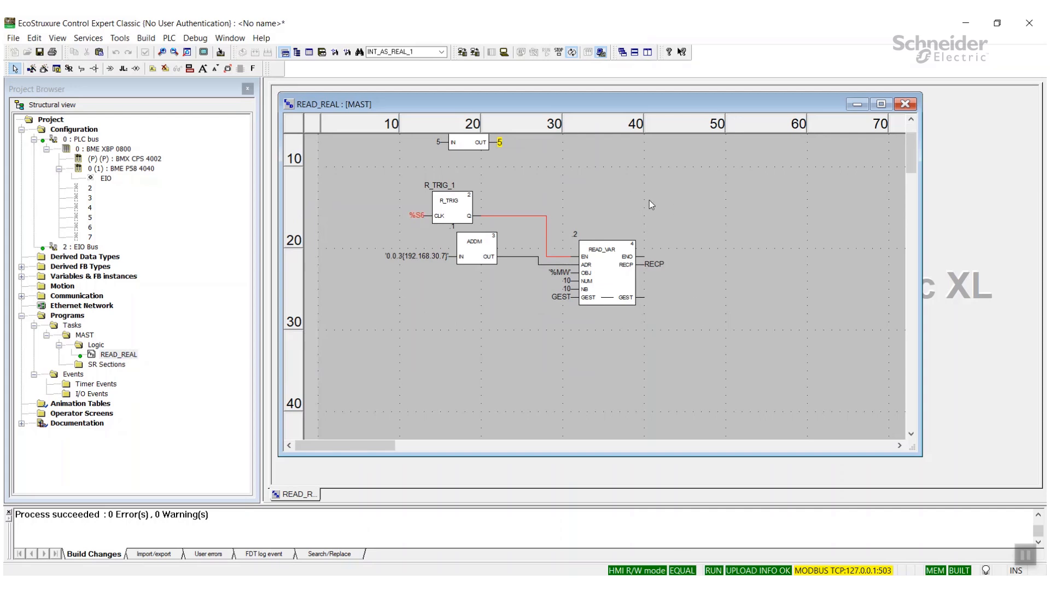
{"action": "mouse_move", "coordinate": [561, 353]}
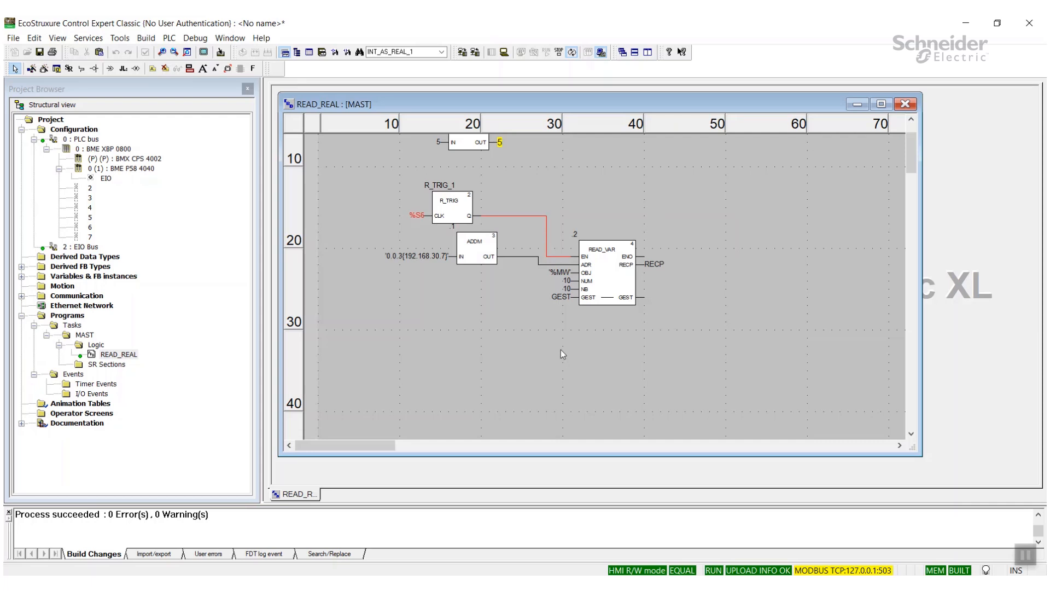
{"action": "mouse_move", "coordinate": [656, 264]}
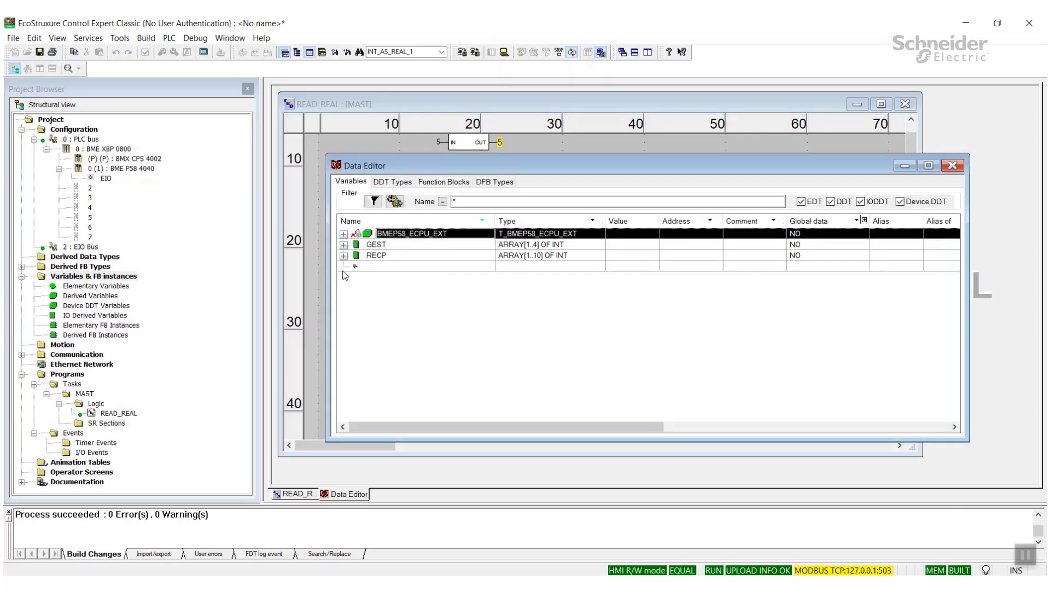
{"action": "mouse_move", "coordinate": [351, 262]}
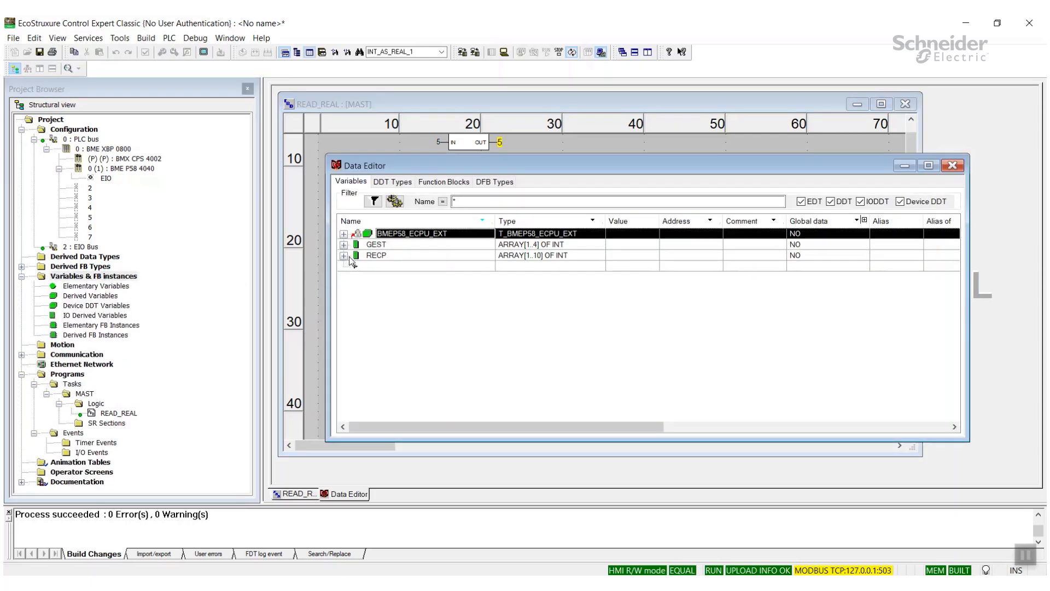
Expand the RECP array in the Data Editor to list RECP[1] through RECP[10].
{"action": "left_click", "coordinate": [376, 254]}
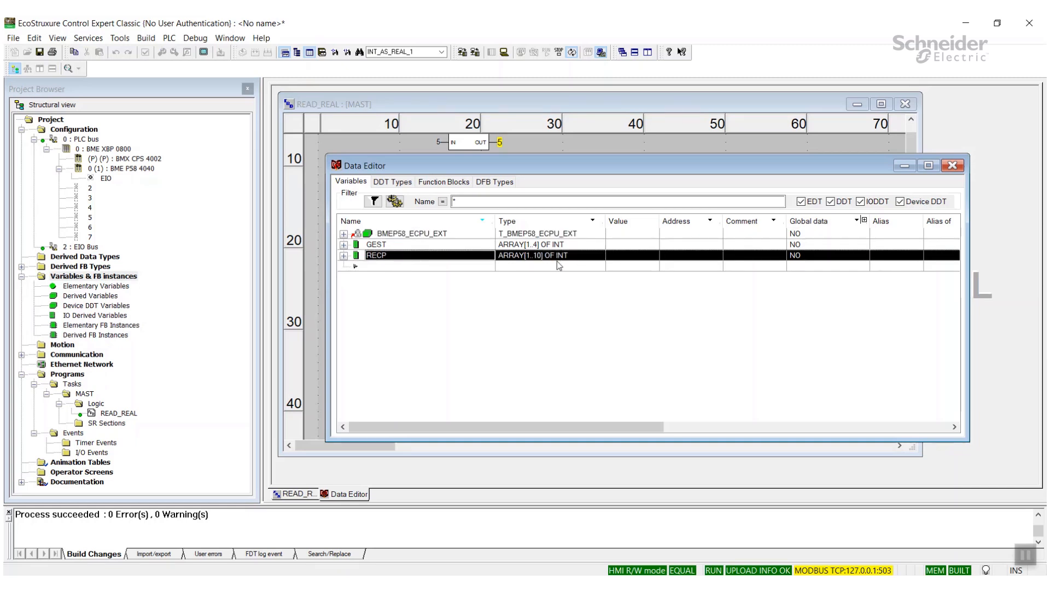
{"action": "left_click", "coordinate": [343, 255]}
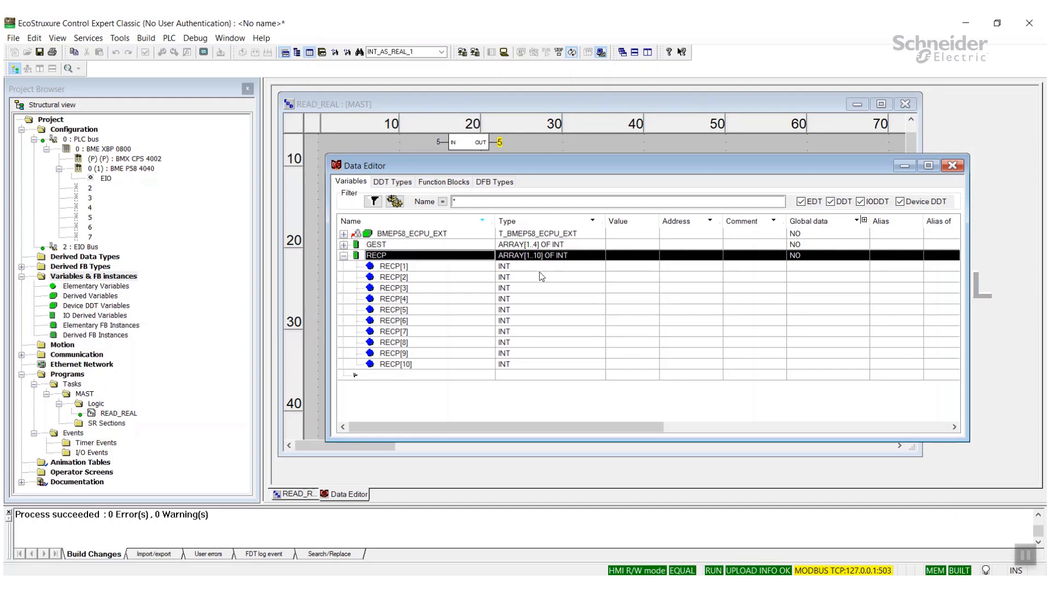
{"action": "mouse_move", "coordinate": [440, 277]}
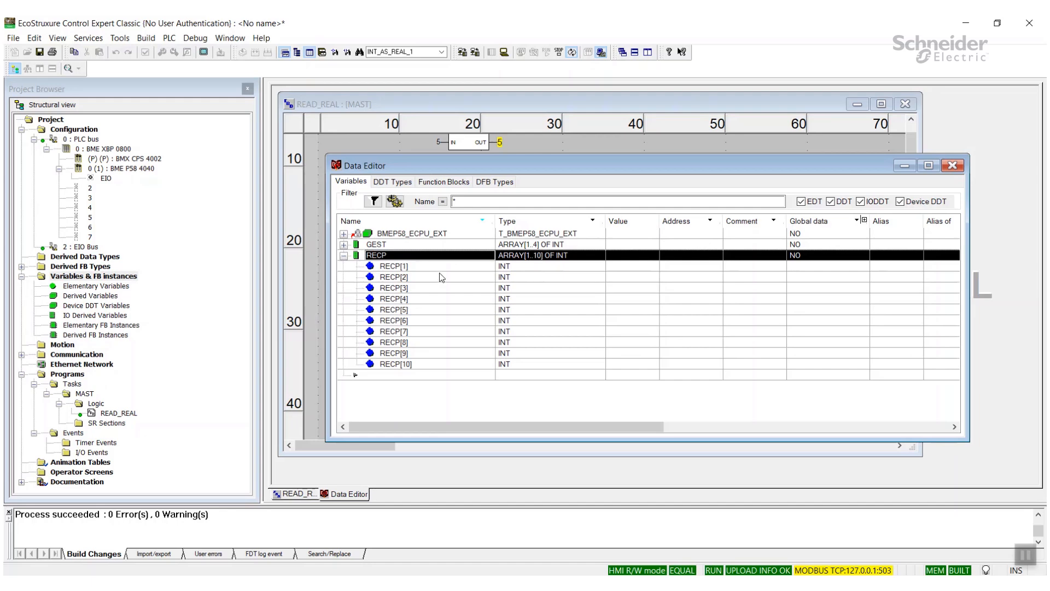
{"action": "mouse_move", "coordinate": [454, 272]}
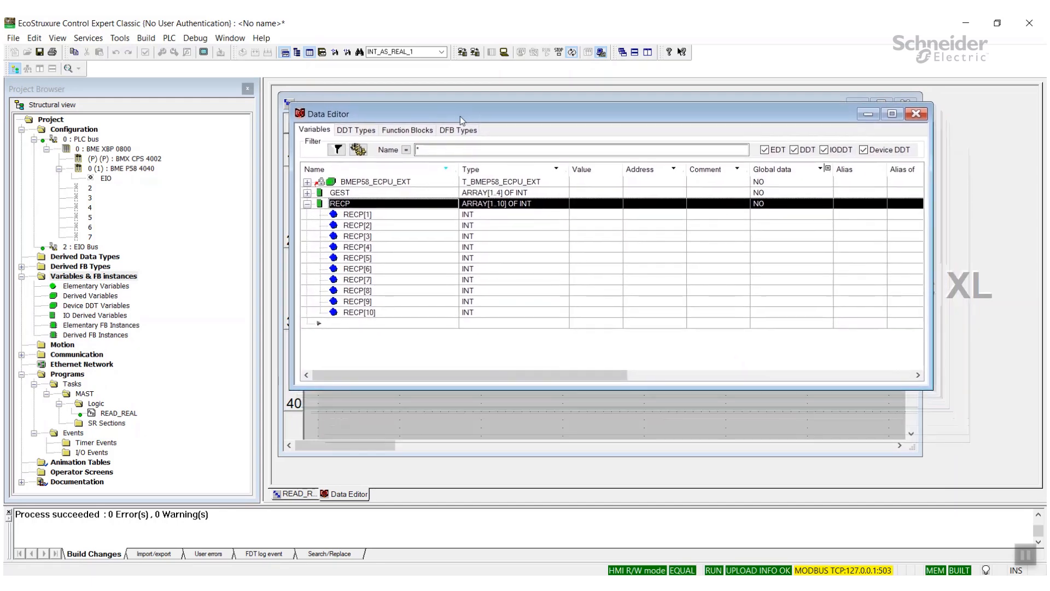
Create an animation table from the READ_VAR block and expand RECP to watch its ten live integers.
{"action": "left_click", "coordinate": [294, 493]}
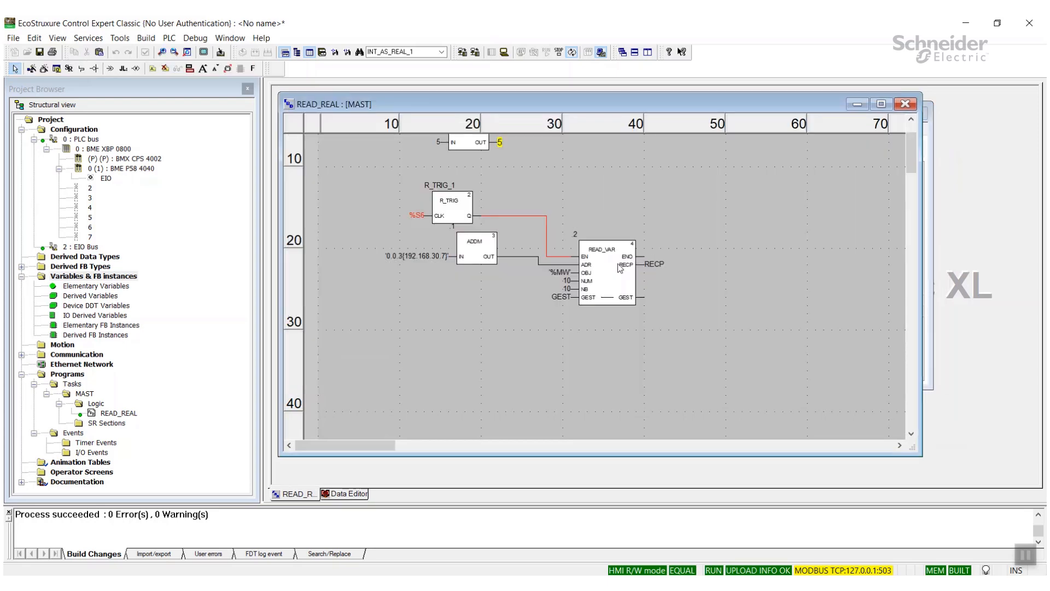
{"action": "right_click", "coordinate": [606, 268]}
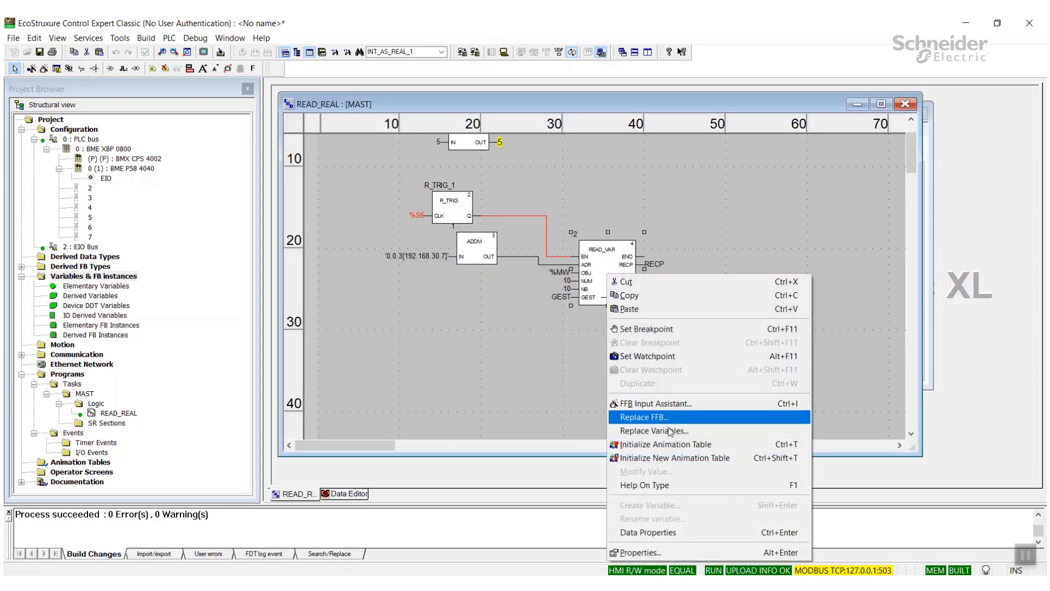
{"action": "left_click", "coordinate": [675, 457]}
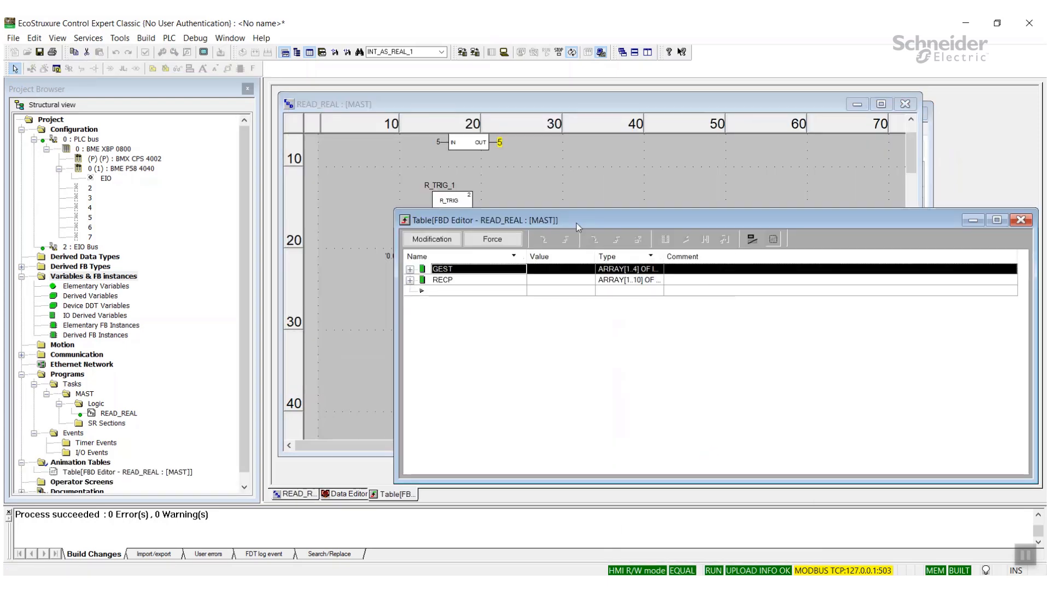
{"action": "left_click", "coordinate": [410, 269]}
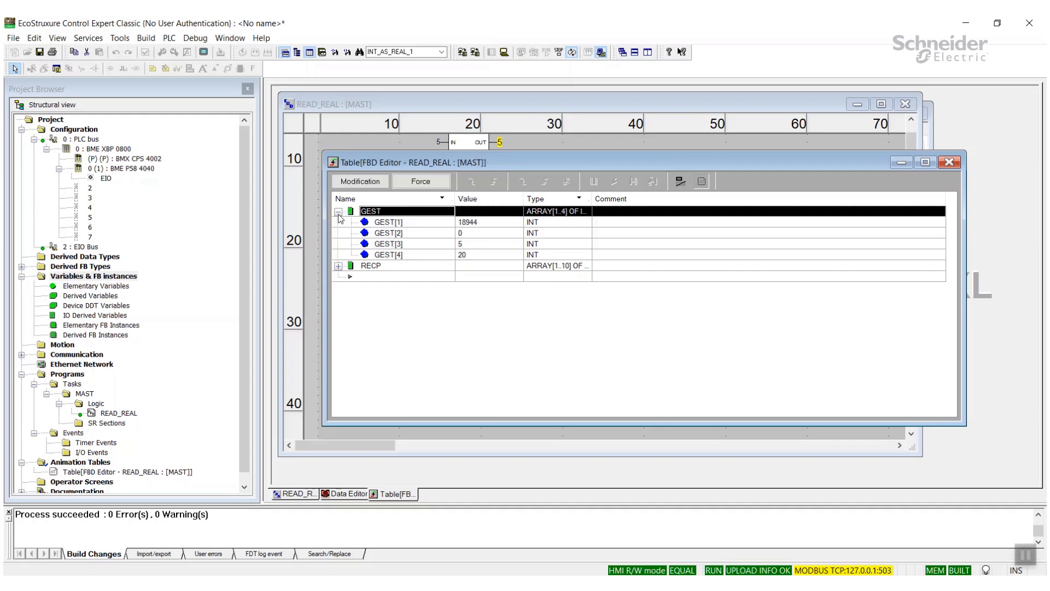
{"action": "left_click", "coordinate": [338, 211]}
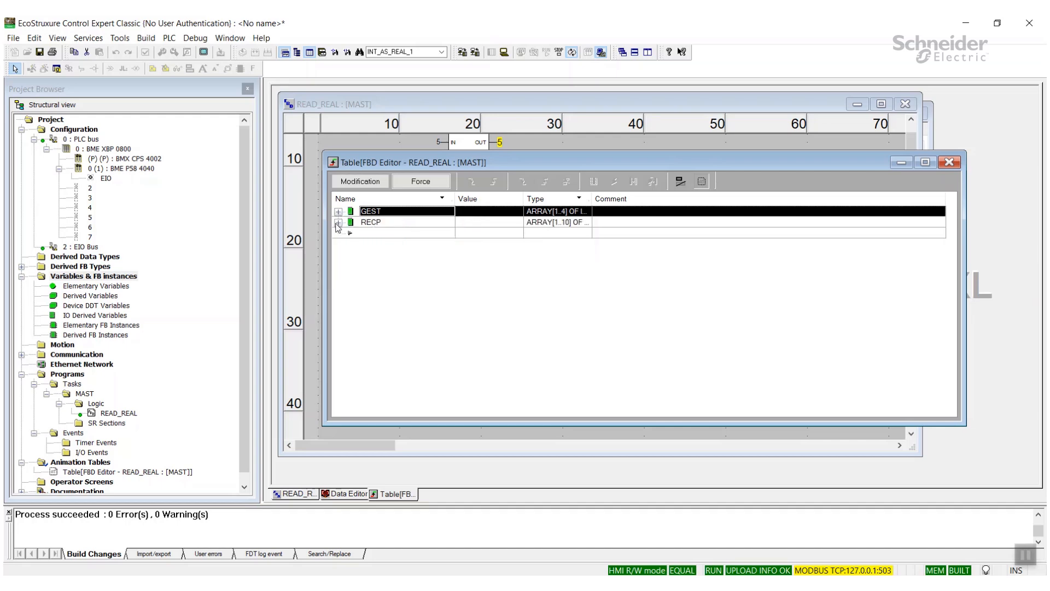
{"action": "left_click", "coordinate": [338, 222]}
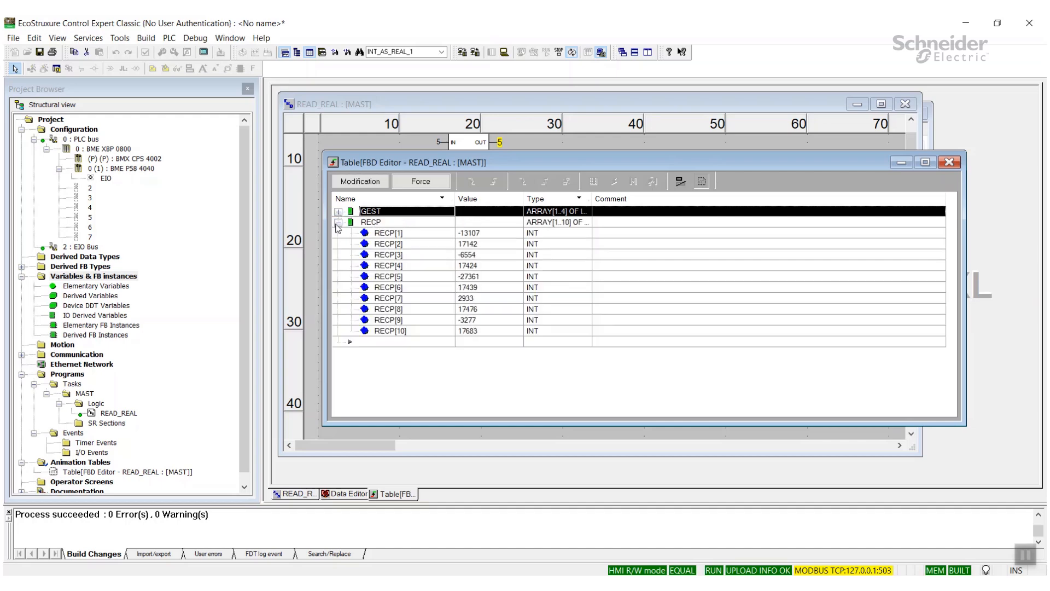
{"action": "left_click", "coordinate": [338, 222]}
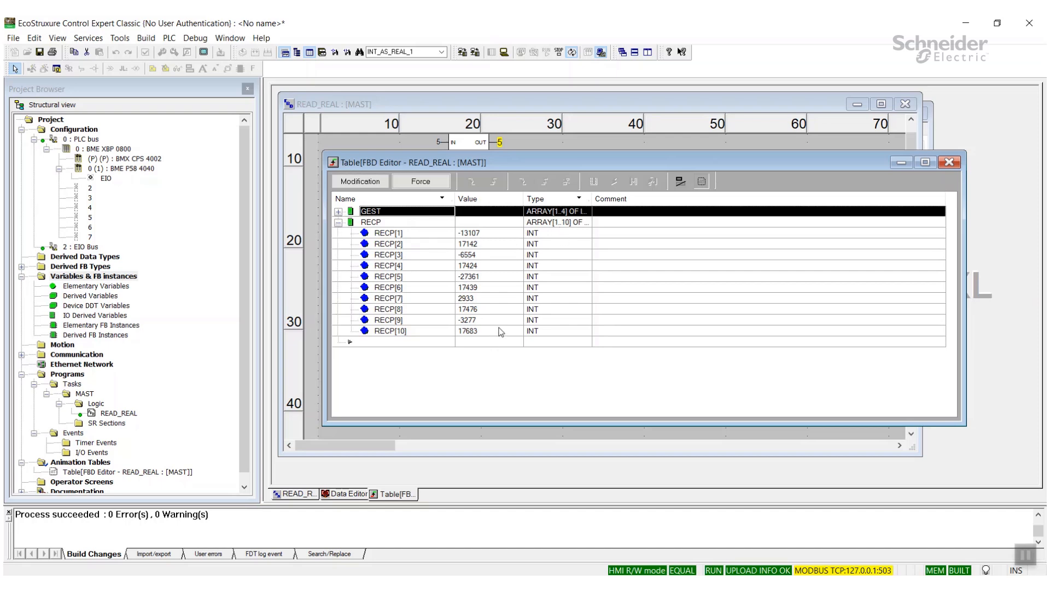
{"action": "mouse_move", "coordinate": [507, 236]}
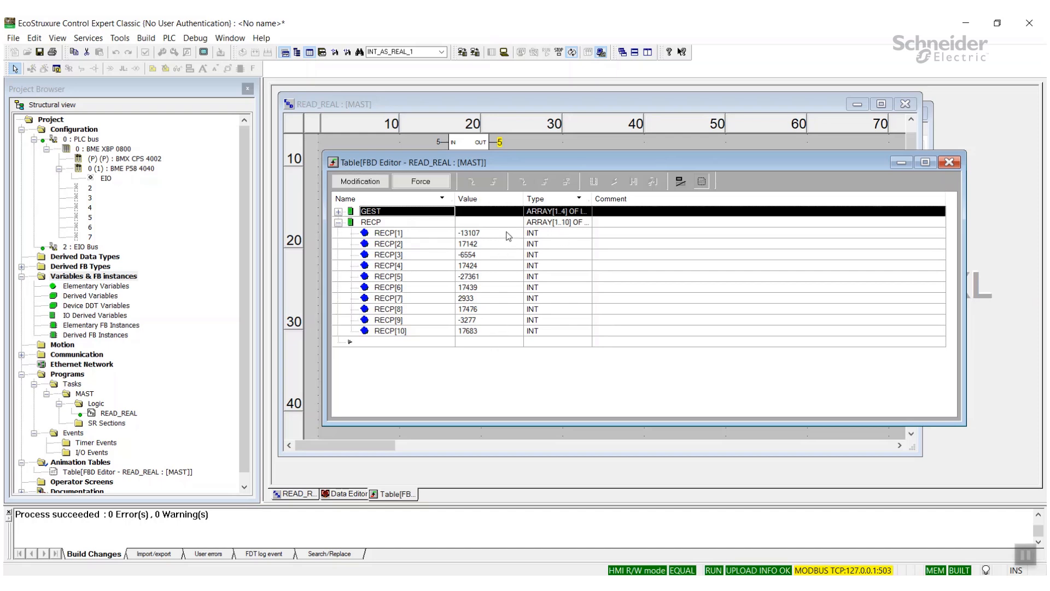
{"action": "mouse_move", "coordinate": [499, 330]}
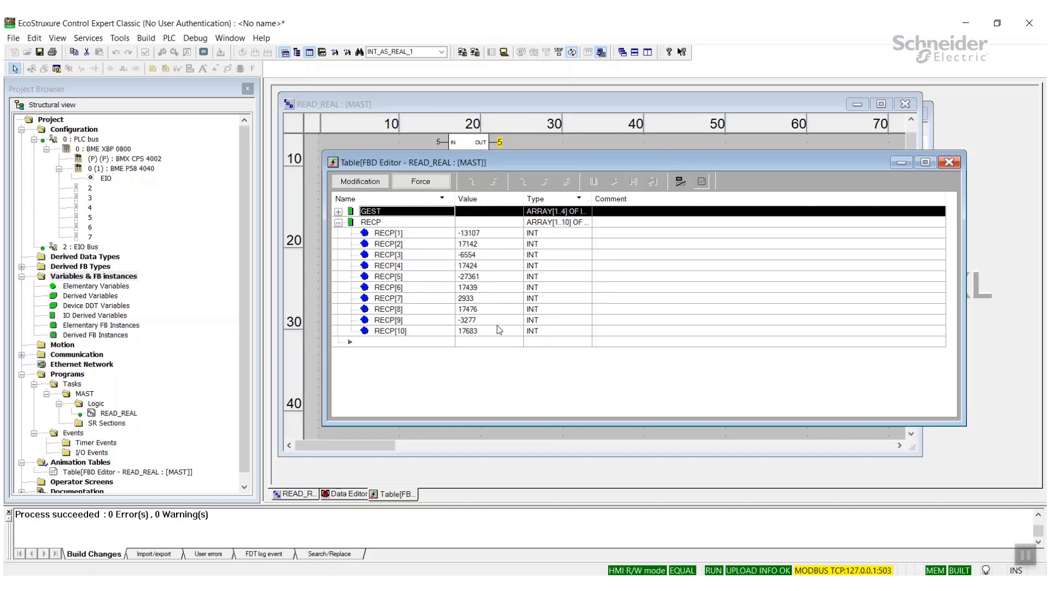
{"action": "mouse_move", "coordinate": [499, 254]}
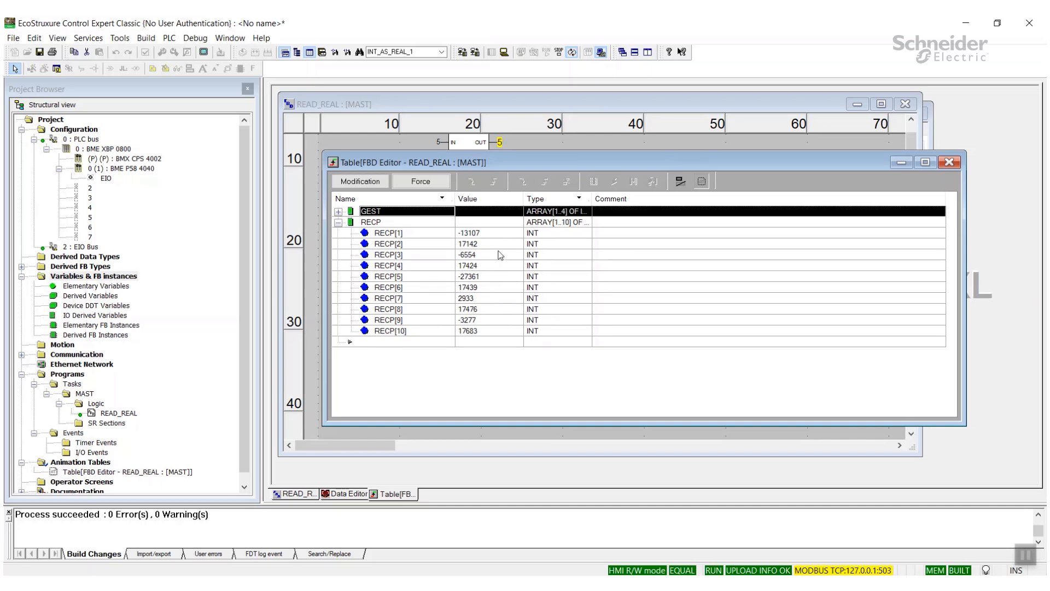
{"action": "mouse_move", "coordinate": [498, 242]}
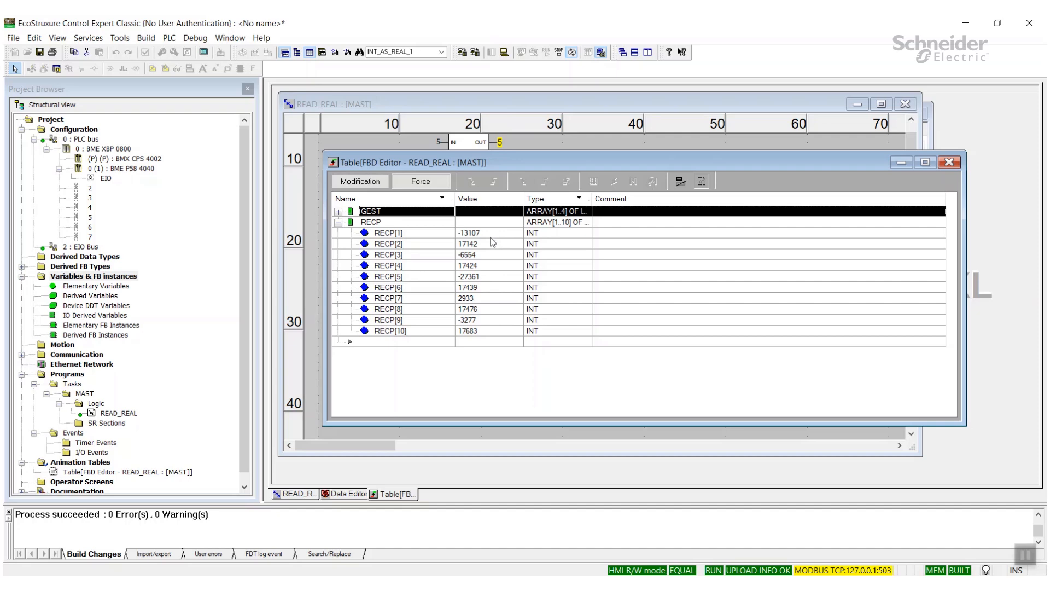
{"action": "mouse_move", "coordinate": [568, 287]}
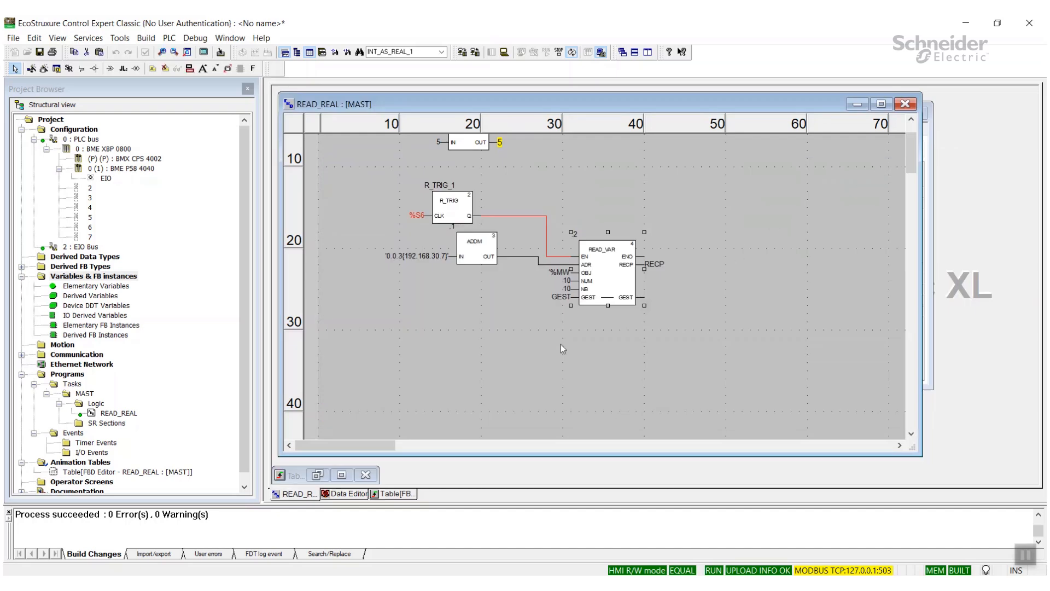
{"action": "mouse_move", "coordinate": [512, 323]}
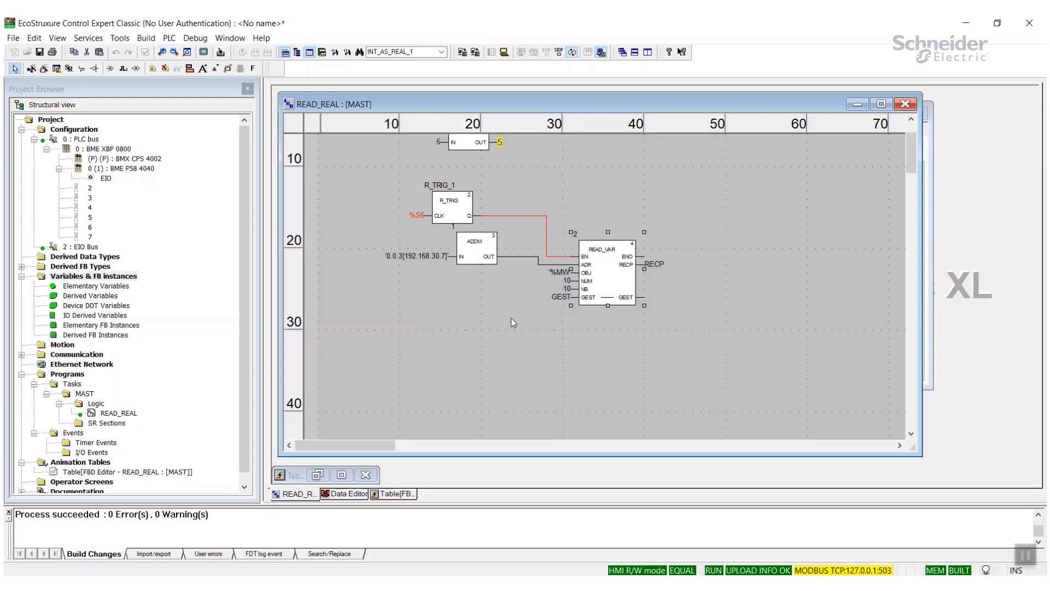
{"action": "mouse_move", "coordinate": [532, 331]}
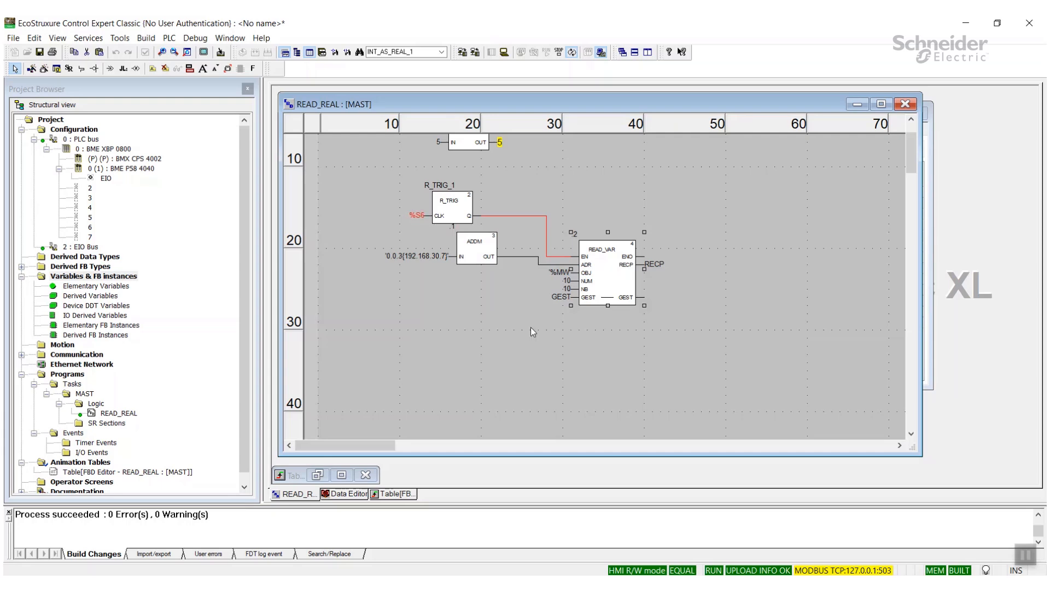
{"action": "mouse_move", "coordinate": [653, 309]}
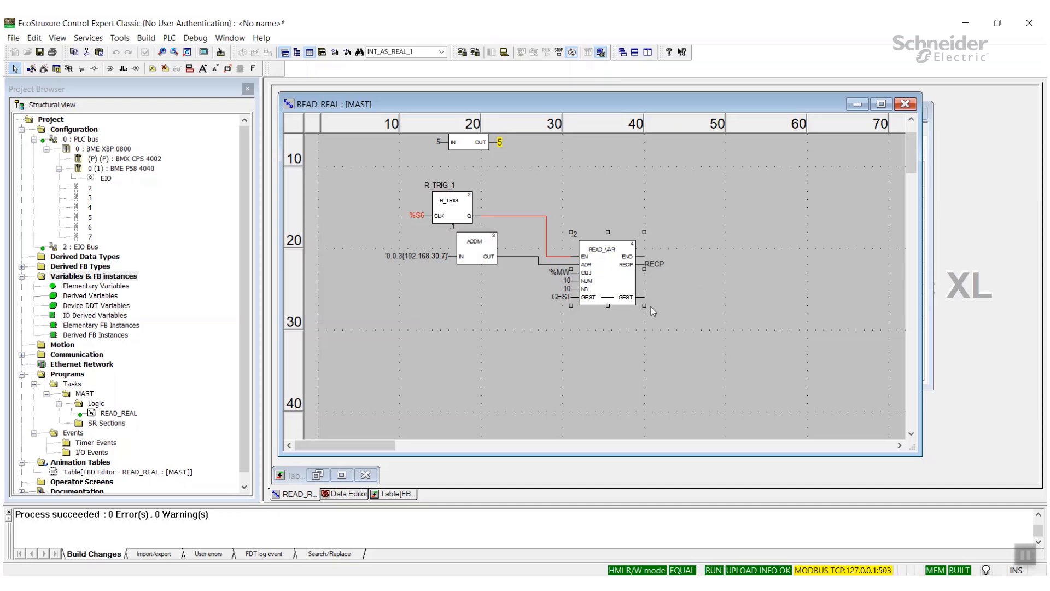
{"action": "mouse_move", "coordinate": [660, 265]}
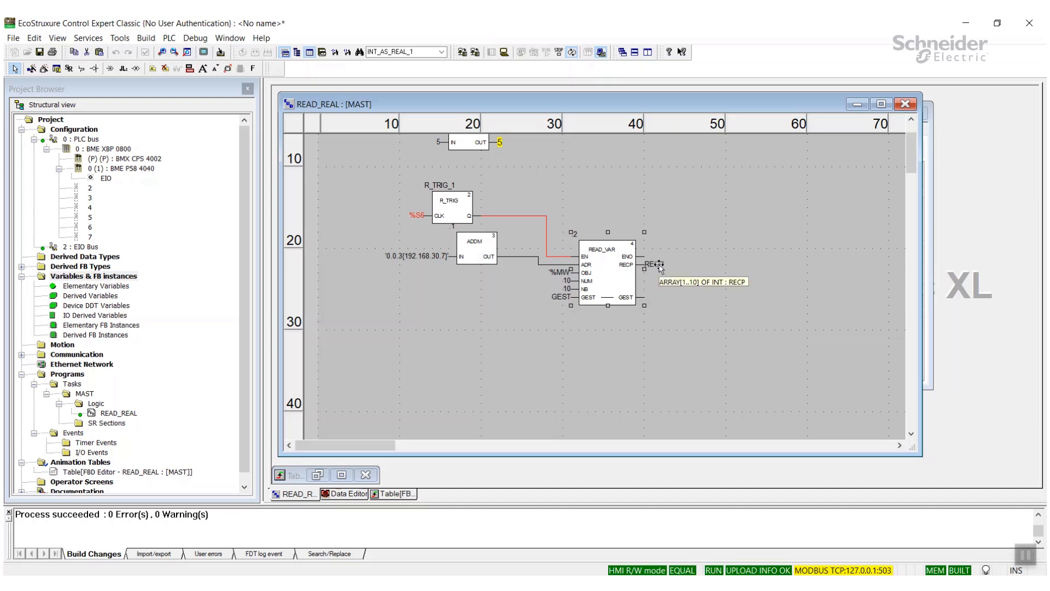
{"action": "mouse_move", "coordinate": [507, 338]}
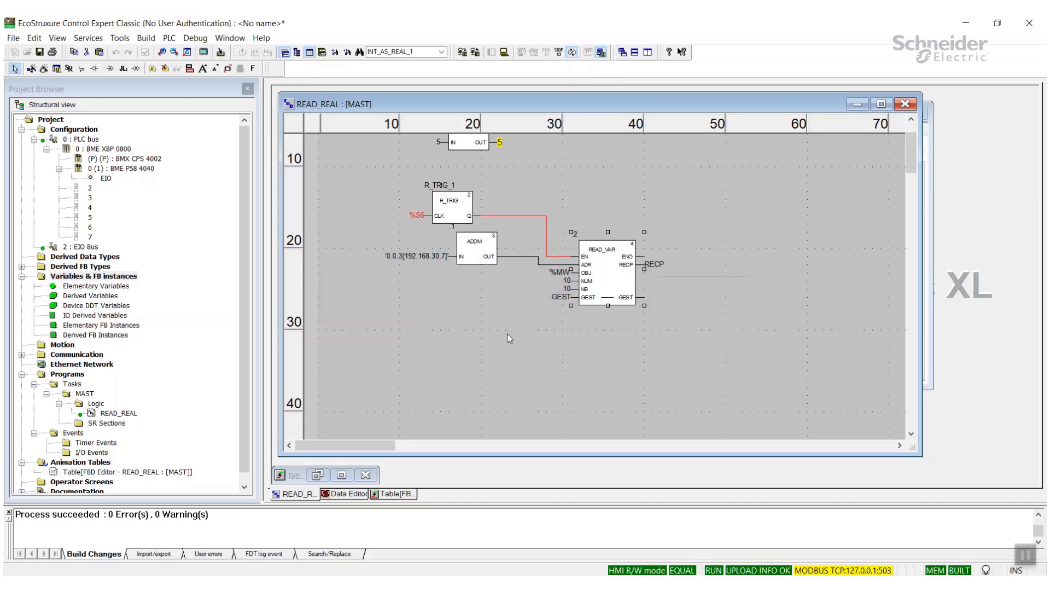
{"action": "mouse_move", "coordinate": [365, 475]}
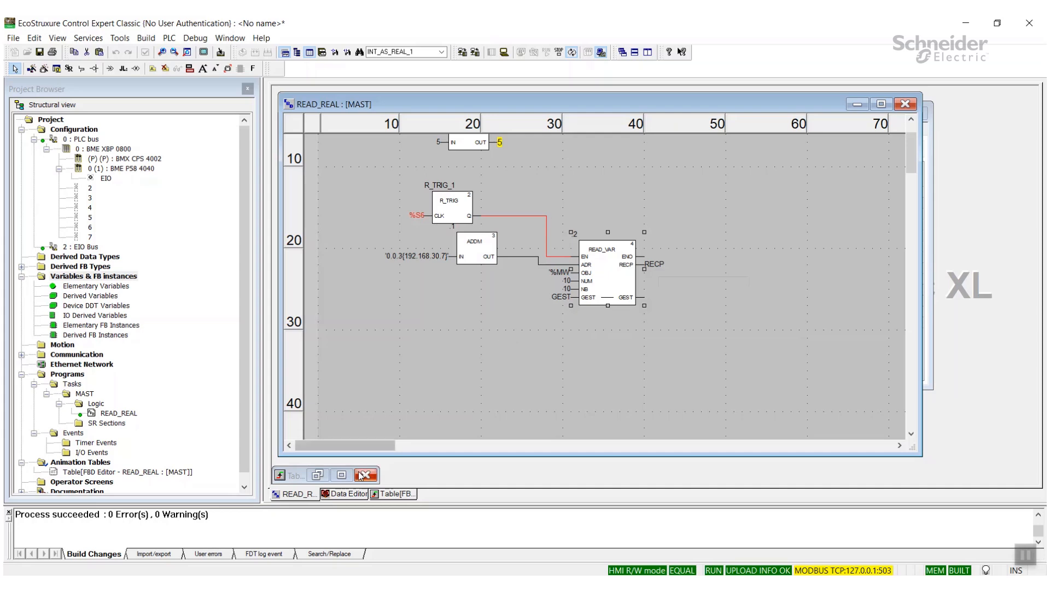
Assign RECP the address %MW20 in the Data Editor, confirming the online modification.
{"action": "left_click", "coordinate": [345, 494]}
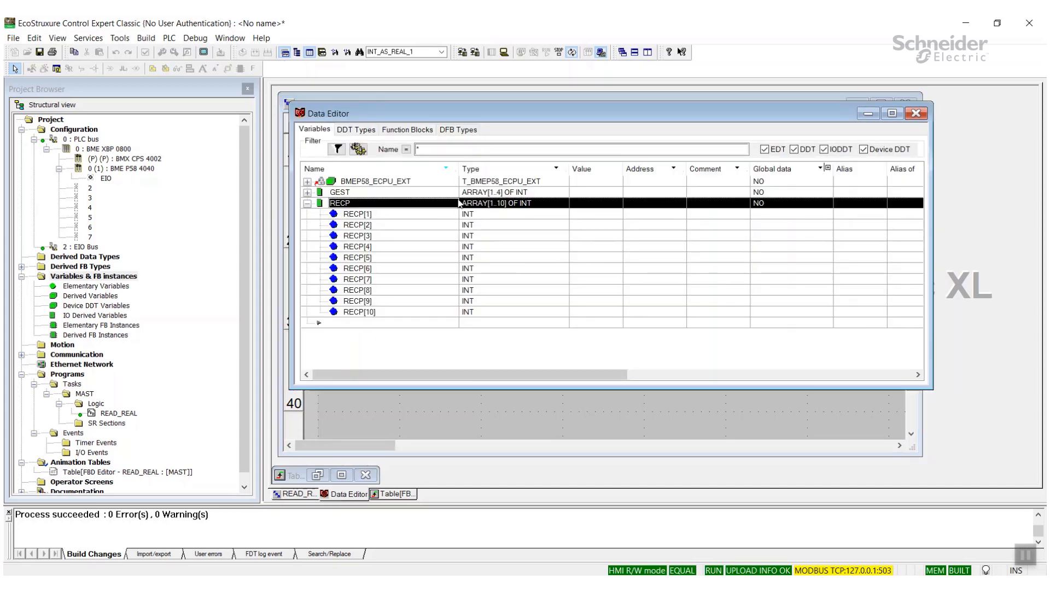
{"action": "left_click", "coordinate": [307, 203]}
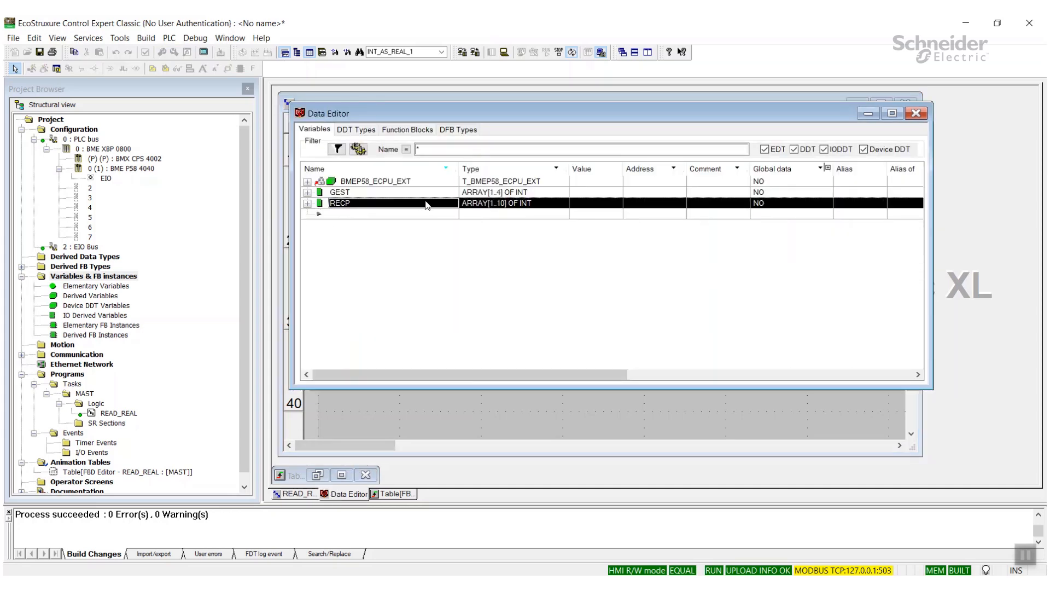
{"action": "mouse_move", "coordinate": [606, 210]}
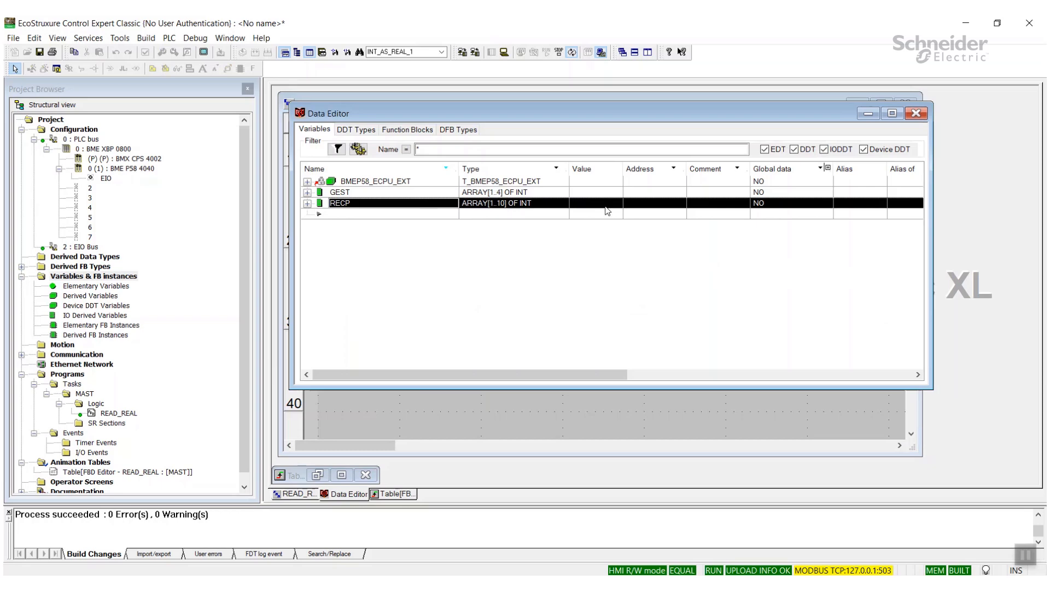
{"action": "mouse_move", "coordinate": [633, 211]}
{"action": "type", "text": "%MW20"}
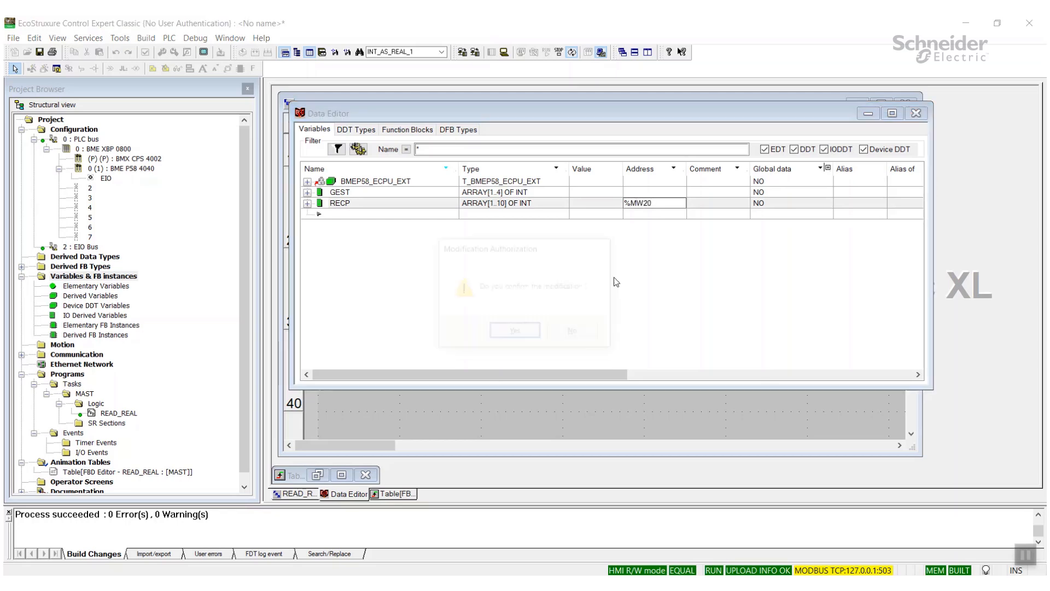
{"action": "left_click", "coordinate": [513, 331]}
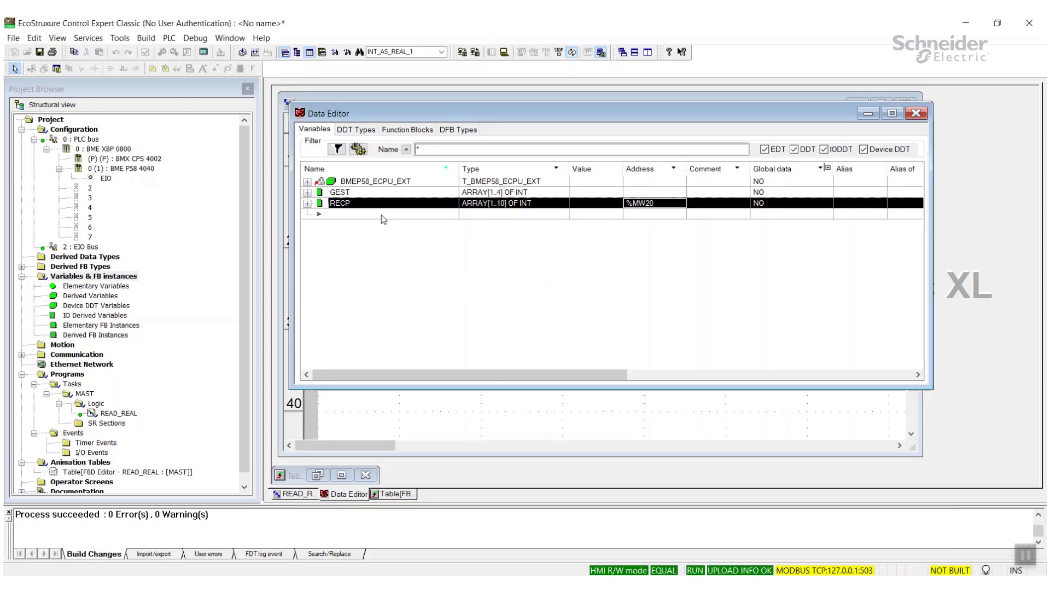
{"action": "left_click", "coordinate": [380, 214]}
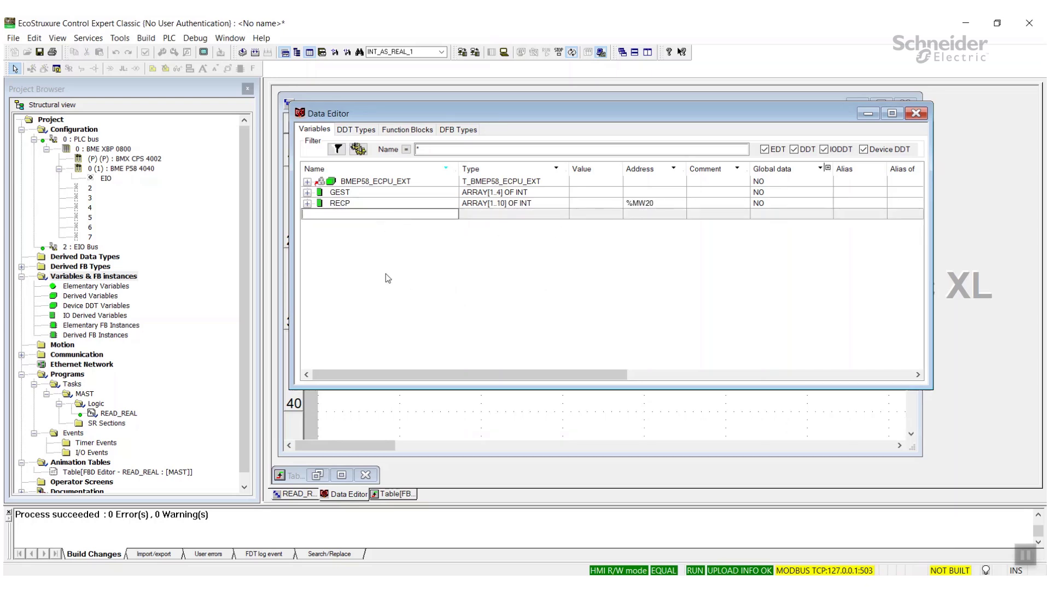
Create REAL_DATA as ARRAY[1..5] OF REAL at %MW20 and compare its address with RECP's.
{"action": "type", "text": "REAL_DAT"}
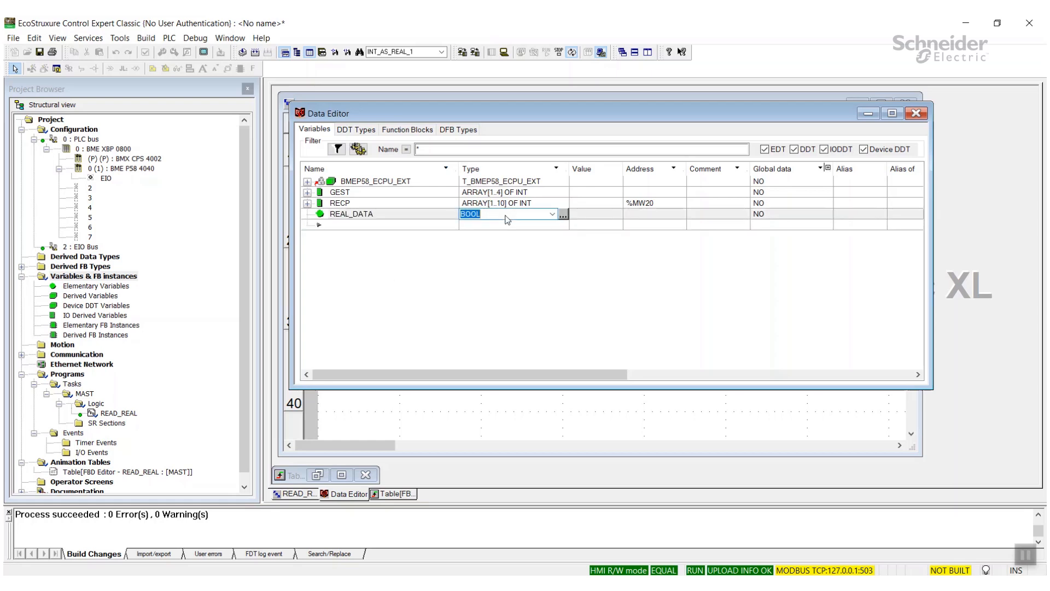
{"action": "type", "text": "ARRA"}
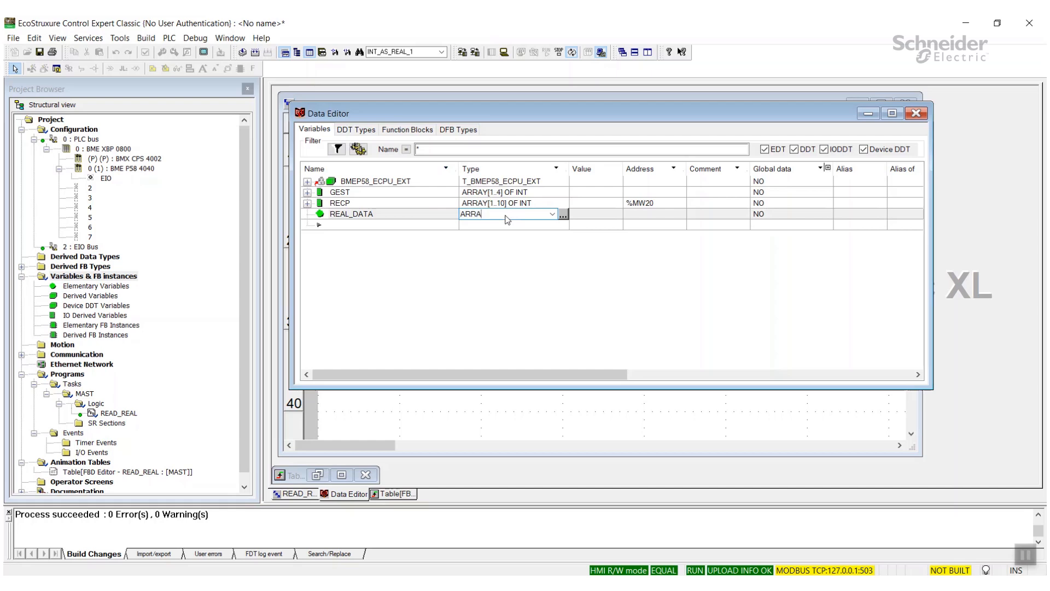
{"action": "type", "text": "Y[1..5] OF"}
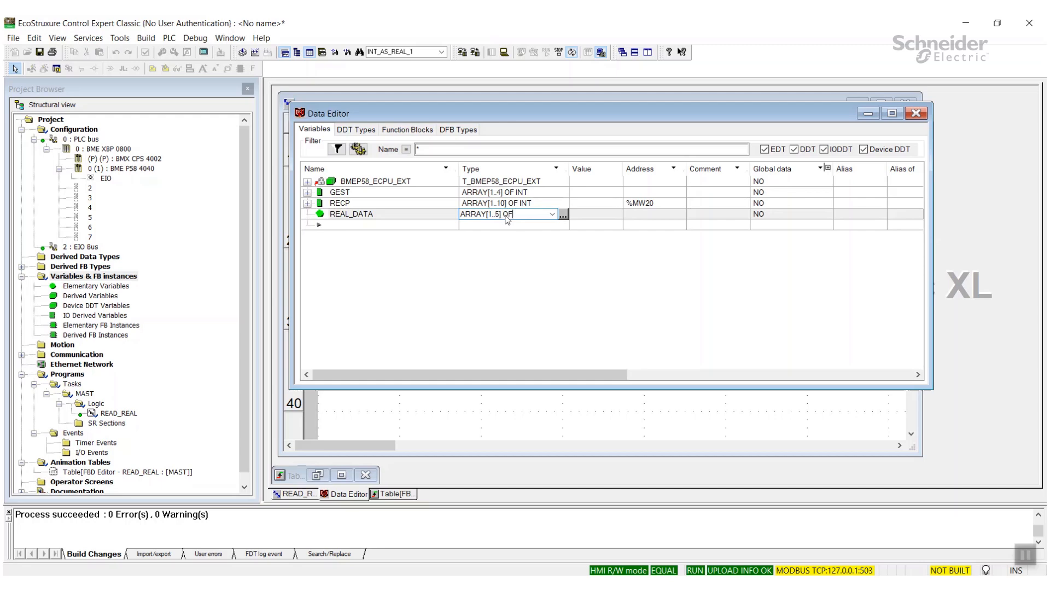
{"action": "type", "text": "REAL"}
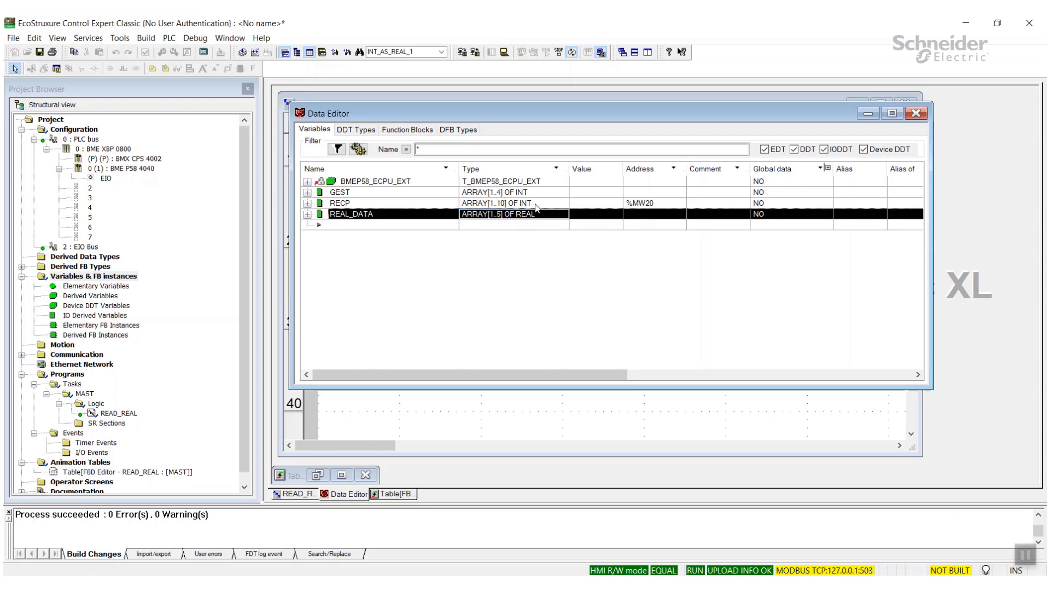
{"action": "mouse_move", "coordinate": [540, 199]}
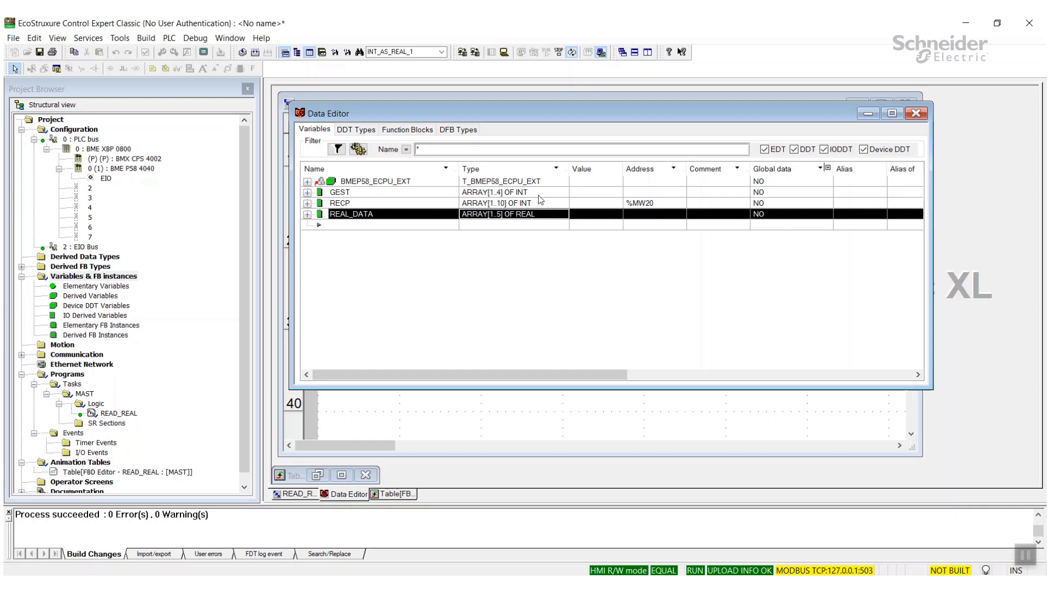
{"action": "mouse_move", "coordinate": [610, 232]}
{"action": "type", "text": "%MW20"}
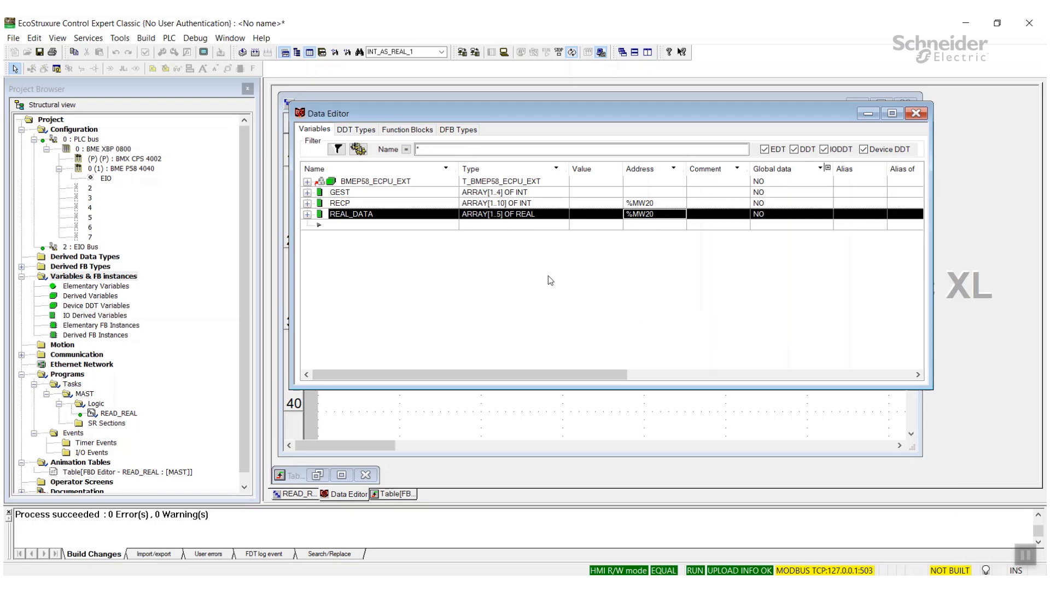
{"action": "mouse_move", "coordinate": [368, 205]}
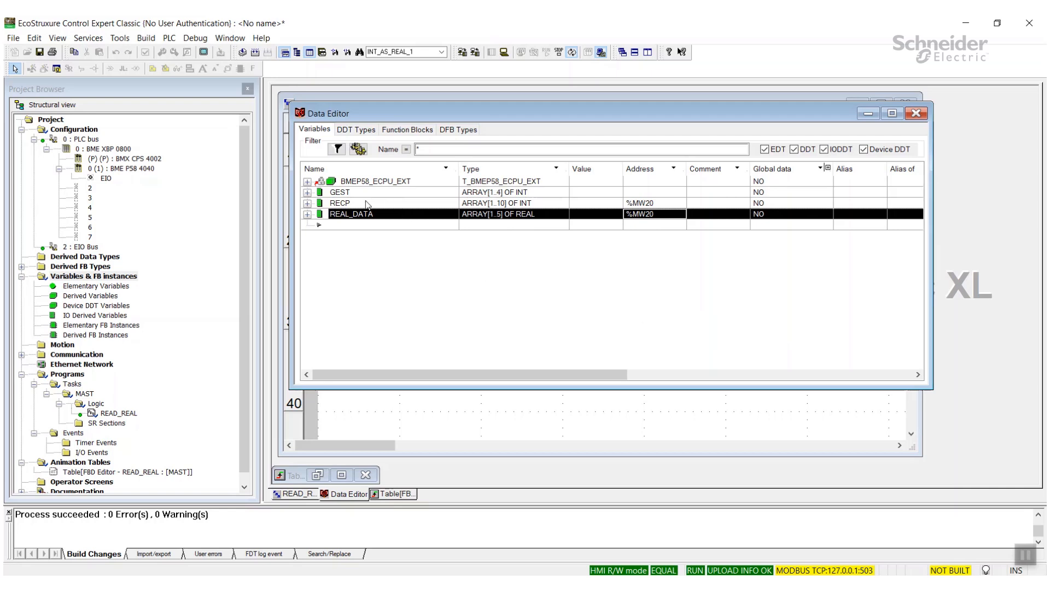
{"action": "left_click", "coordinate": [348, 202]}
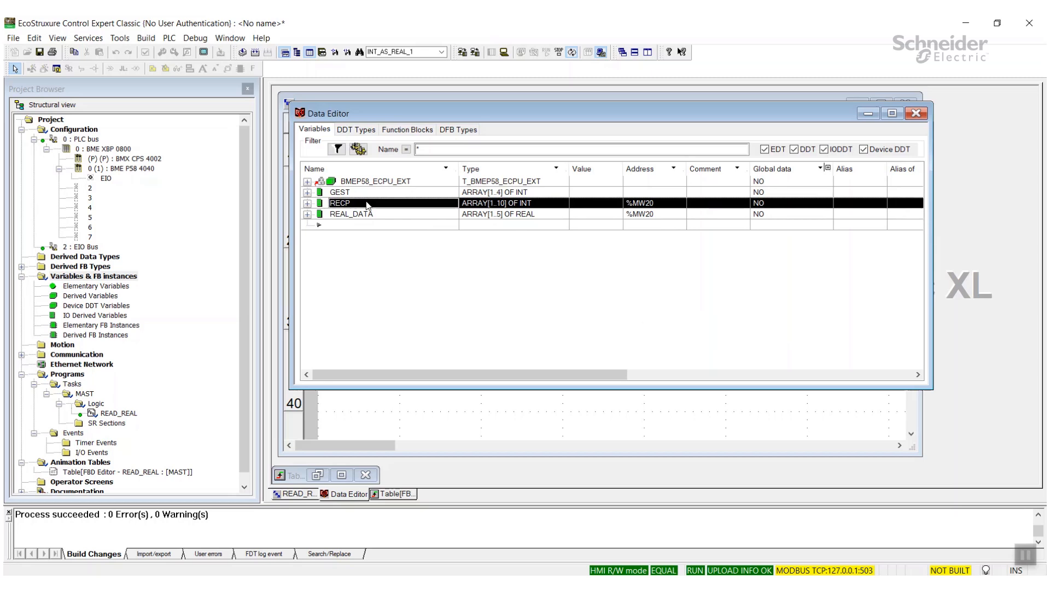
{"action": "mouse_move", "coordinate": [664, 208]}
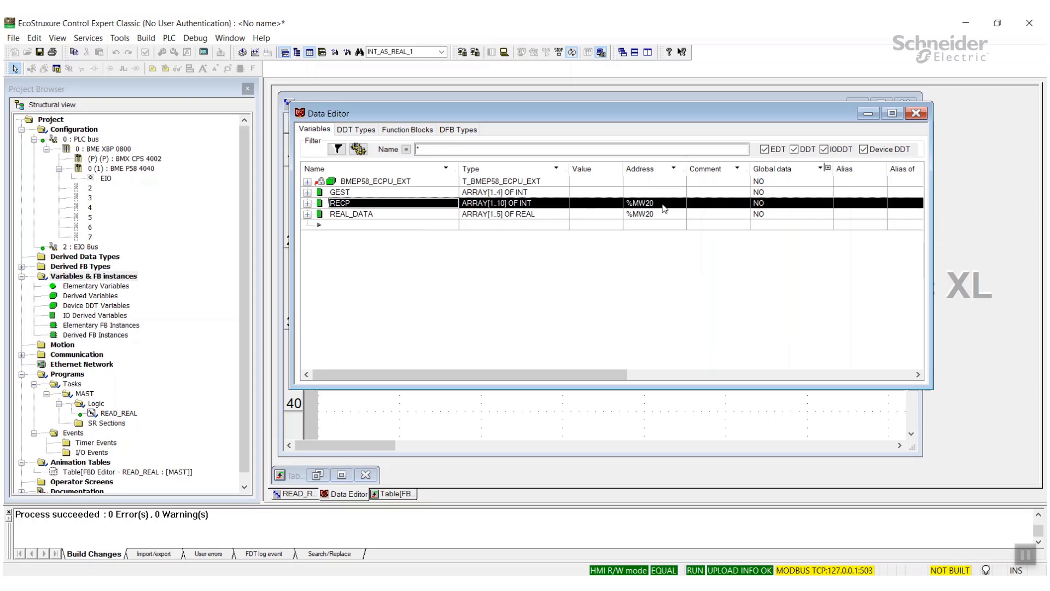
{"action": "left_click", "coordinate": [351, 213]}
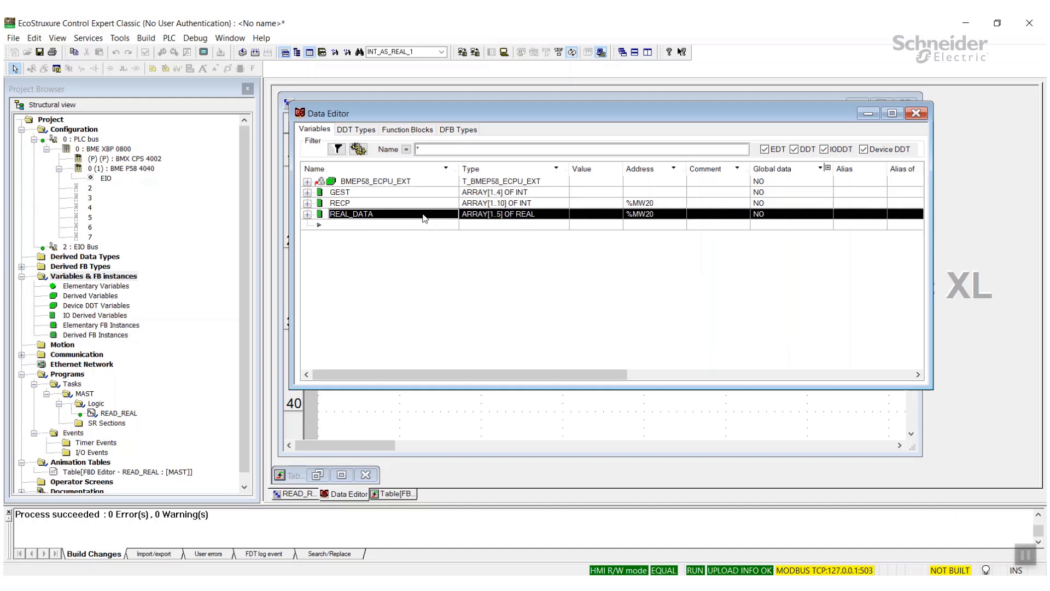
{"action": "mouse_move", "coordinate": [366, 293]}
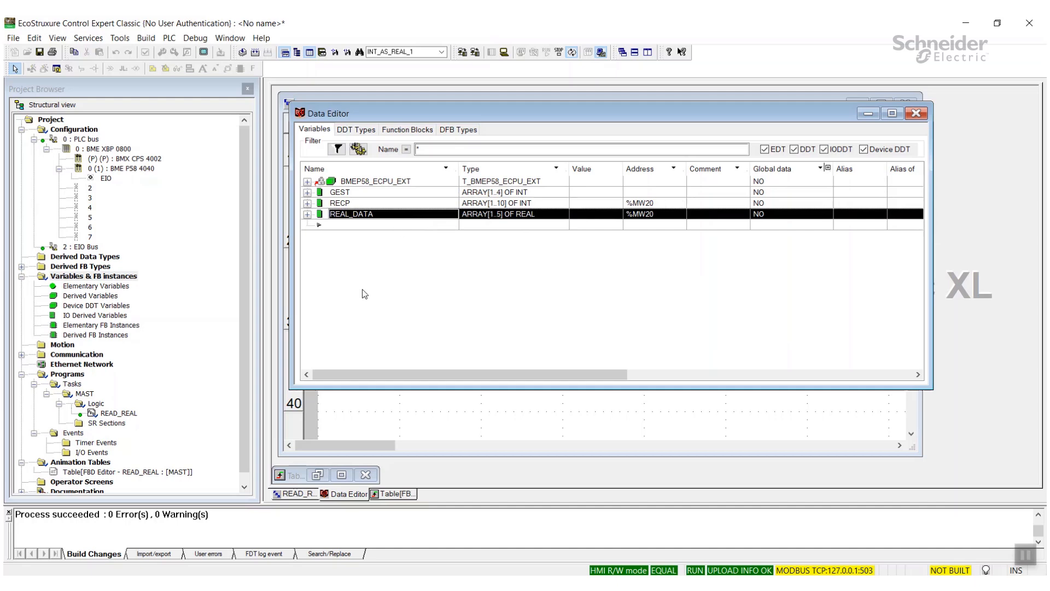
Build the project changes, producing memory-overlap warnings for RECP and REAL_DATA.
{"action": "left_click", "coordinate": [252, 52]}
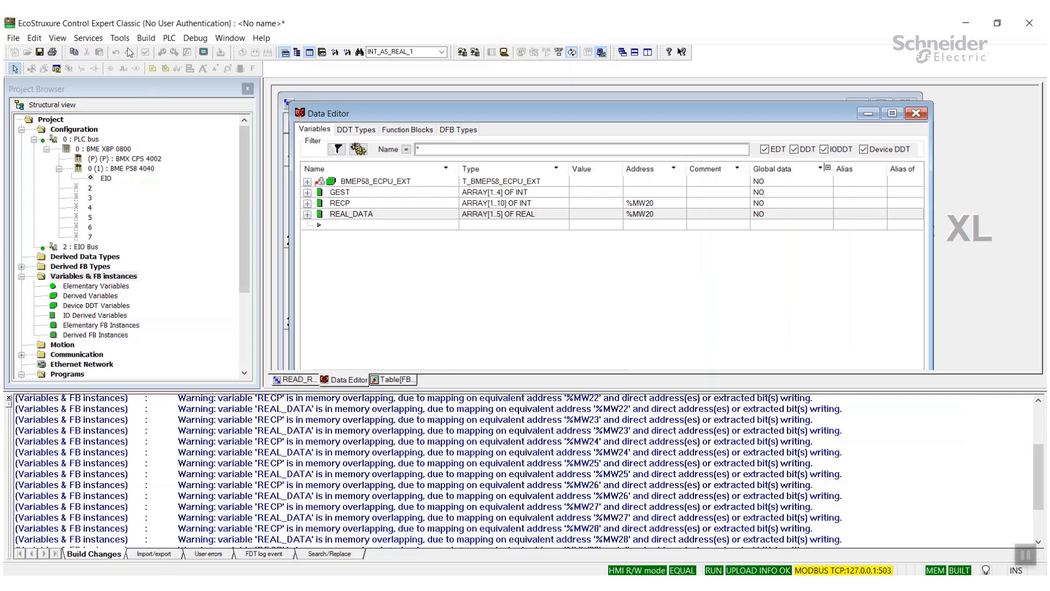
{"action": "left_click", "coordinate": [119, 37]}
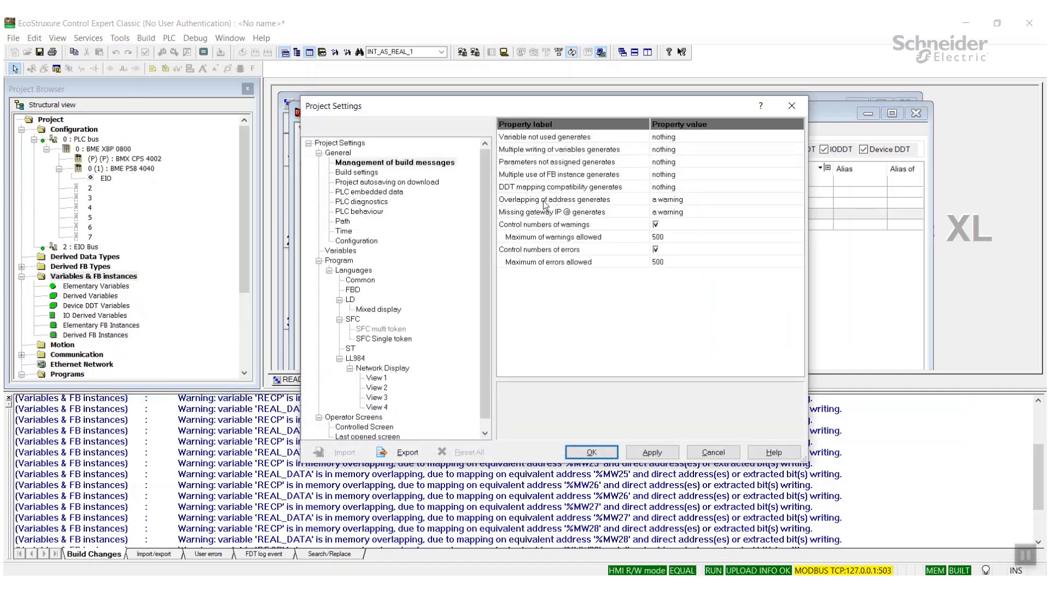
{"action": "mouse_move", "coordinate": [702, 203]}
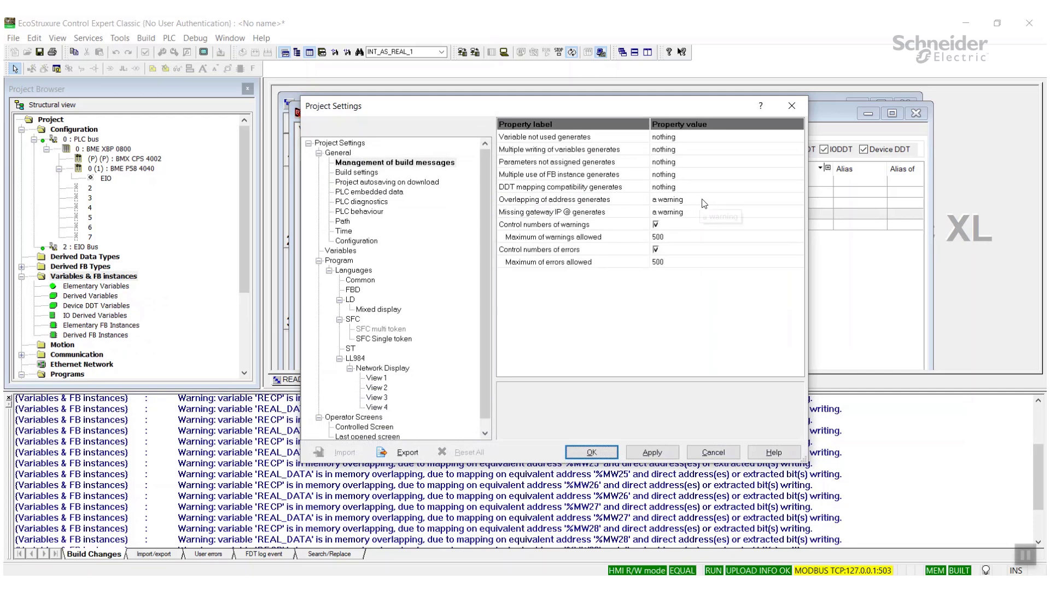
{"action": "mouse_move", "coordinate": [707, 203]}
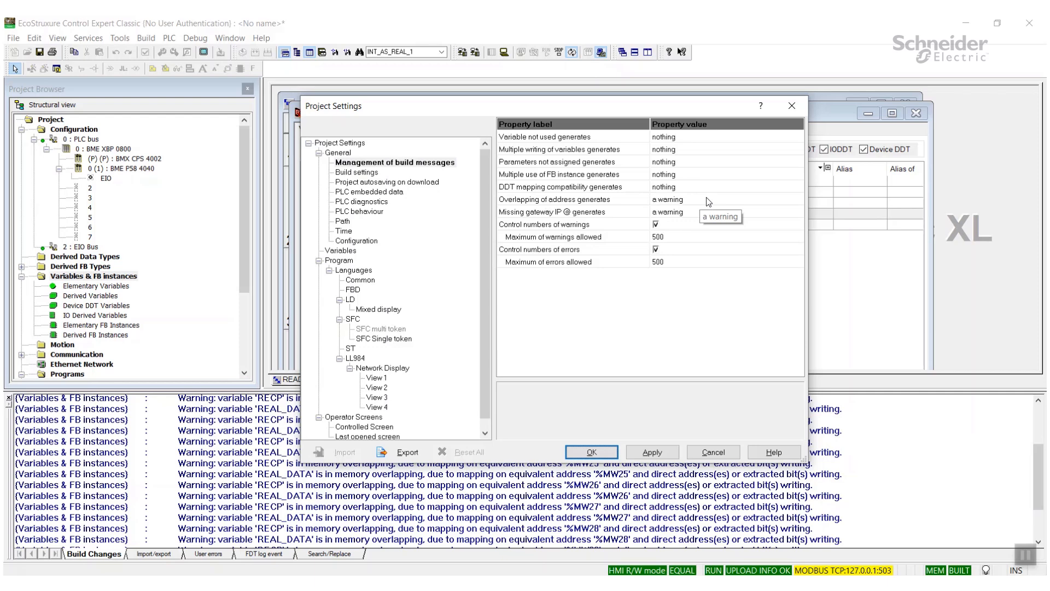
Keep 'Overlapping of address generates' set to a warning in the build message settings.
{"action": "left_click", "coordinate": [799, 199]}
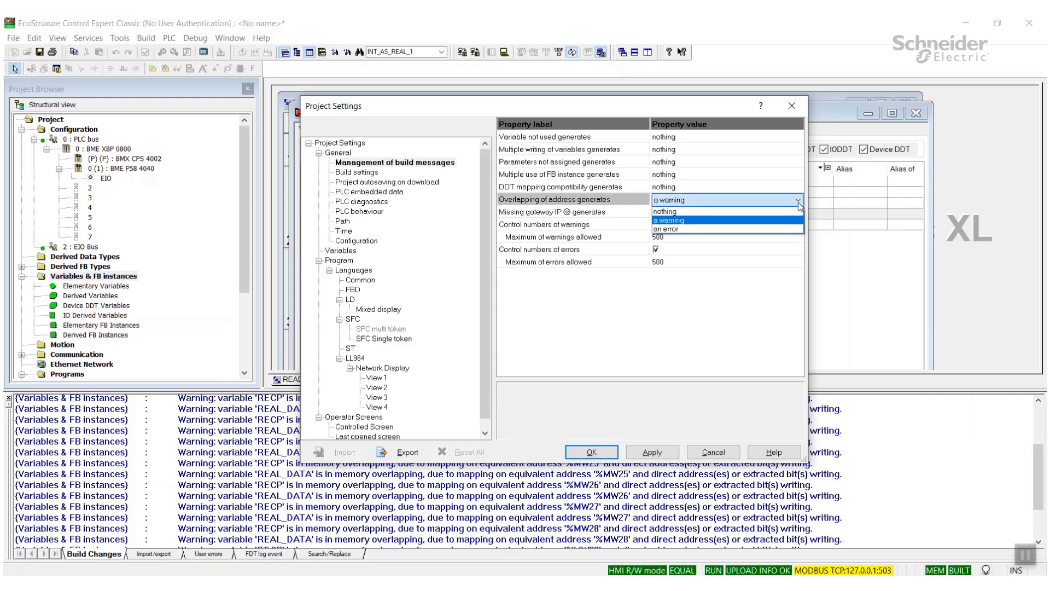
{"action": "mouse_move", "coordinate": [778, 227]}
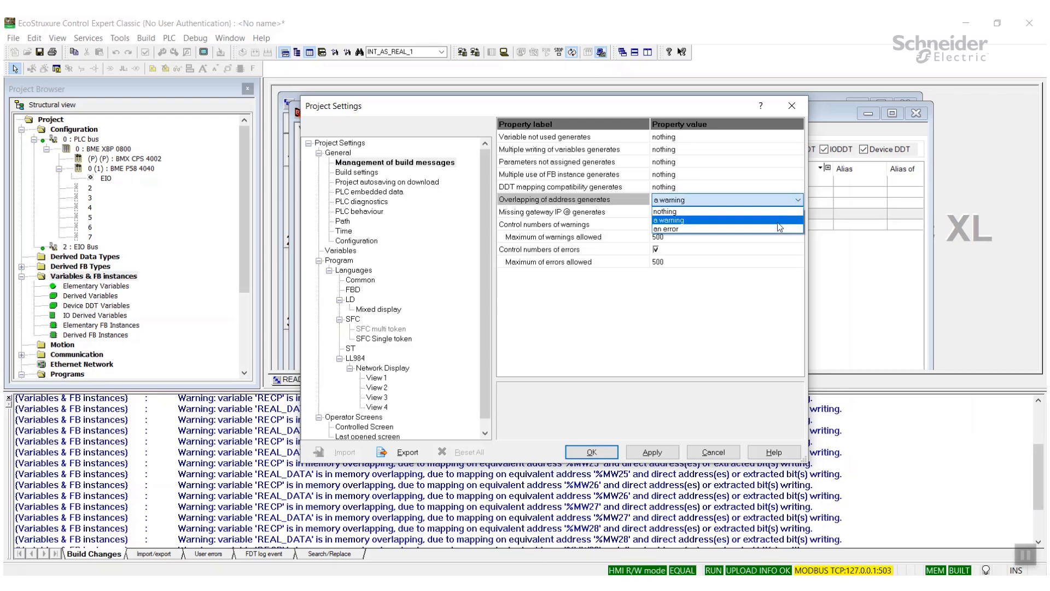
{"action": "mouse_move", "coordinate": [727, 211]}
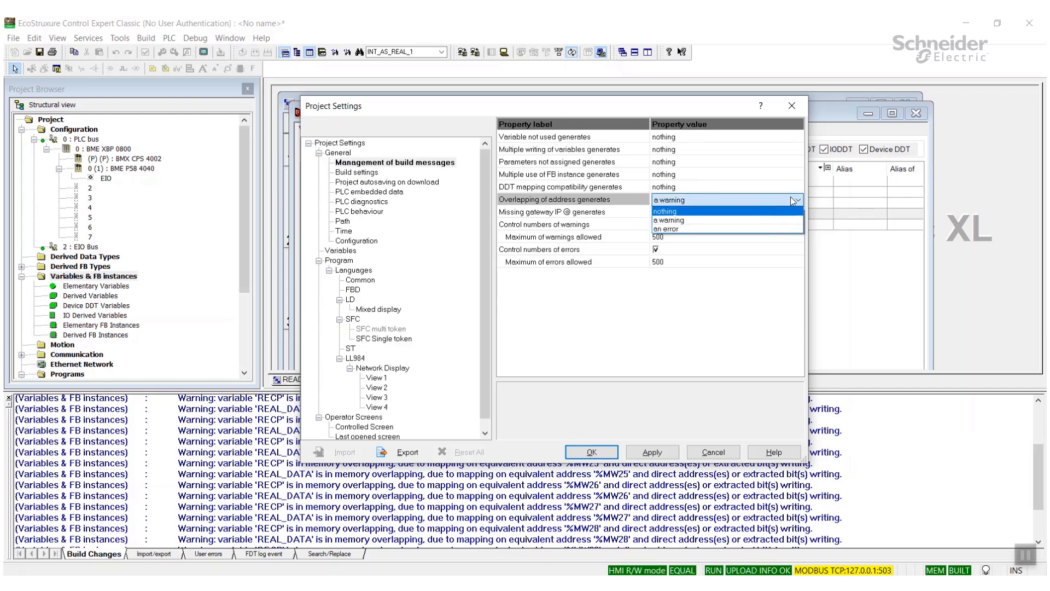
{"action": "left_click", "coordinate": [668, 220]}
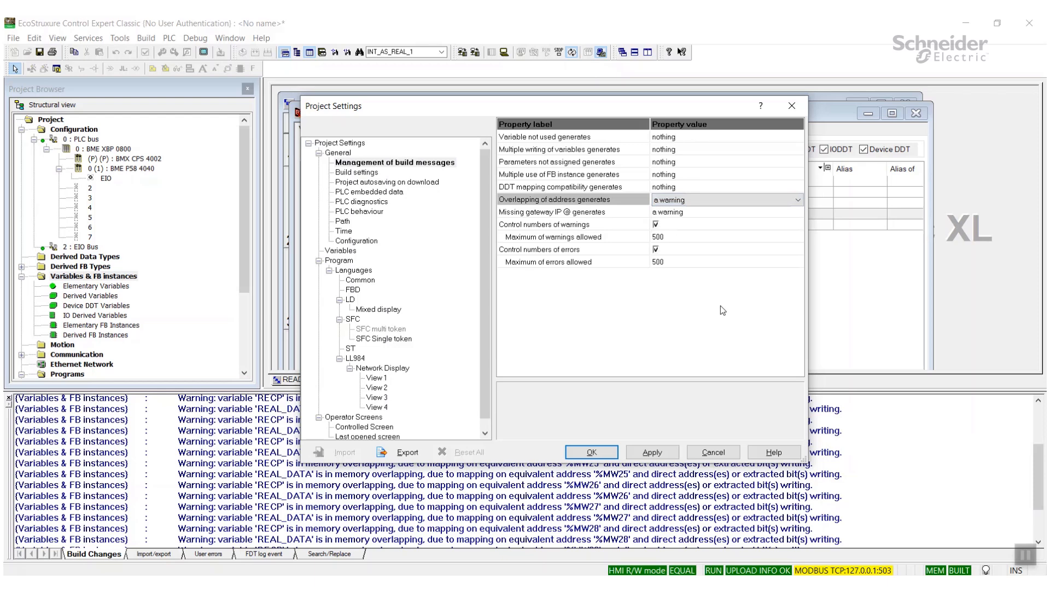
{"action": "mouse_move", "coordinate": [716, 422]}
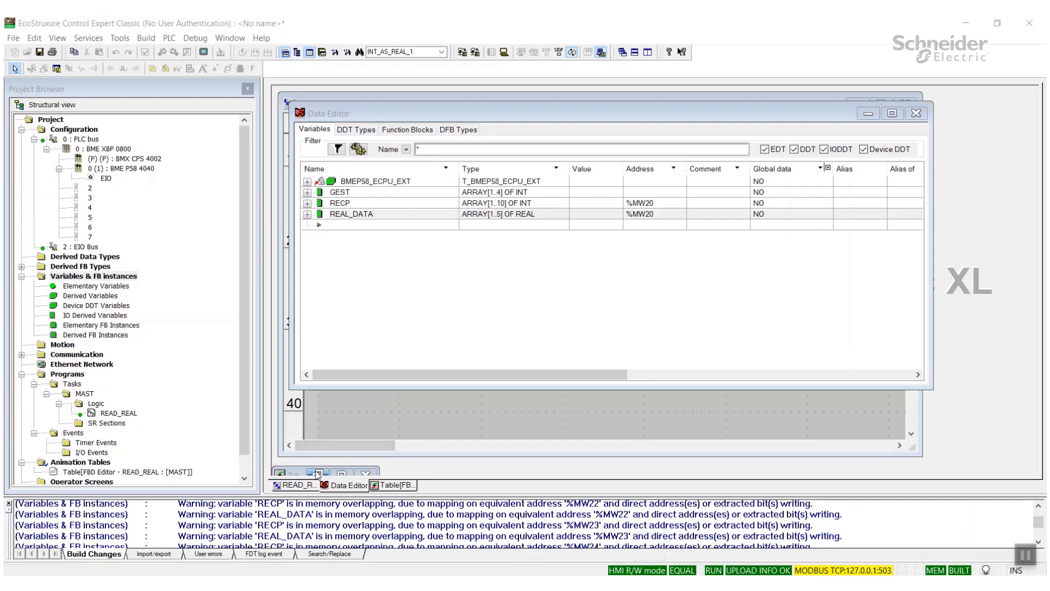
Add REAL_DATA to the animation table and expand it, showing REAL_DATA[1] = 123.4.
{"action": "left_click", "coordinate": [394, 485]}
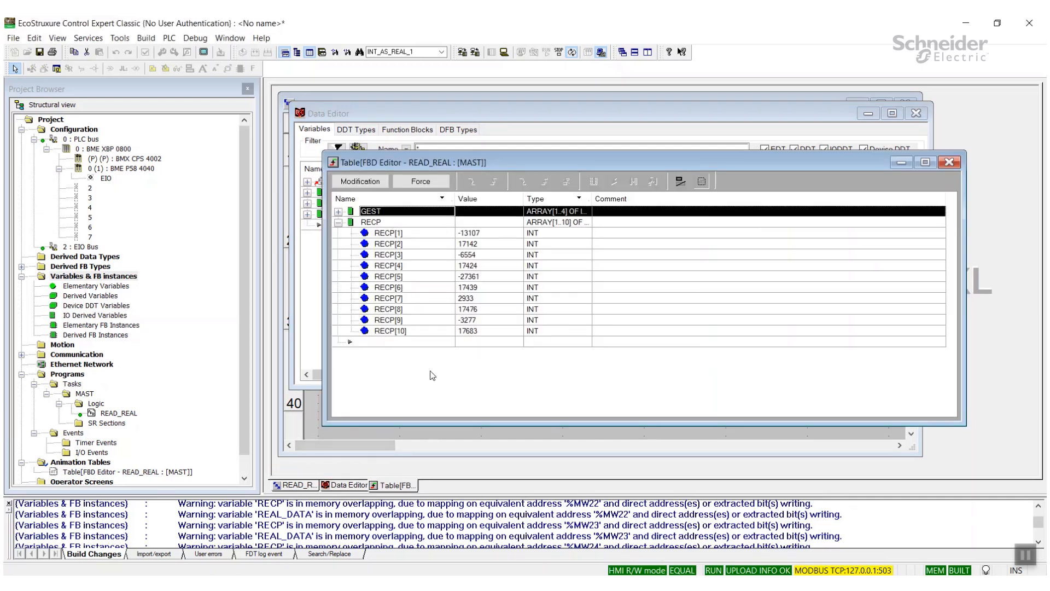
{"action": "mouse_move", "coordinate": [409, 351]}
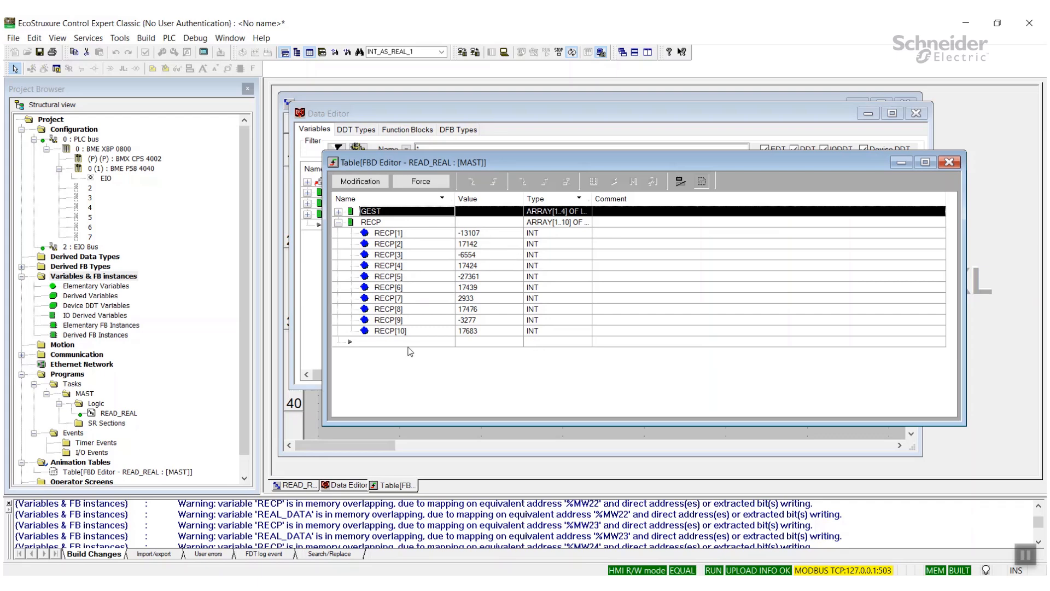
{"action": "left_click", "coordinate": [389, 341]}
{"action": "type", "text": "REAL_DATA"}
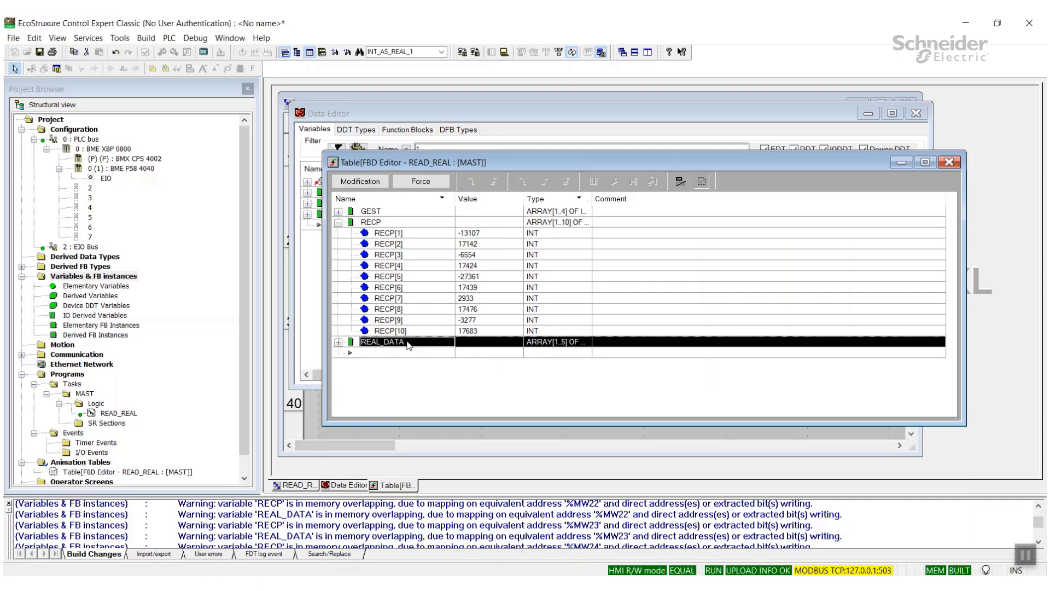
{"action": "left_click", "coordinate": [338, 341]}
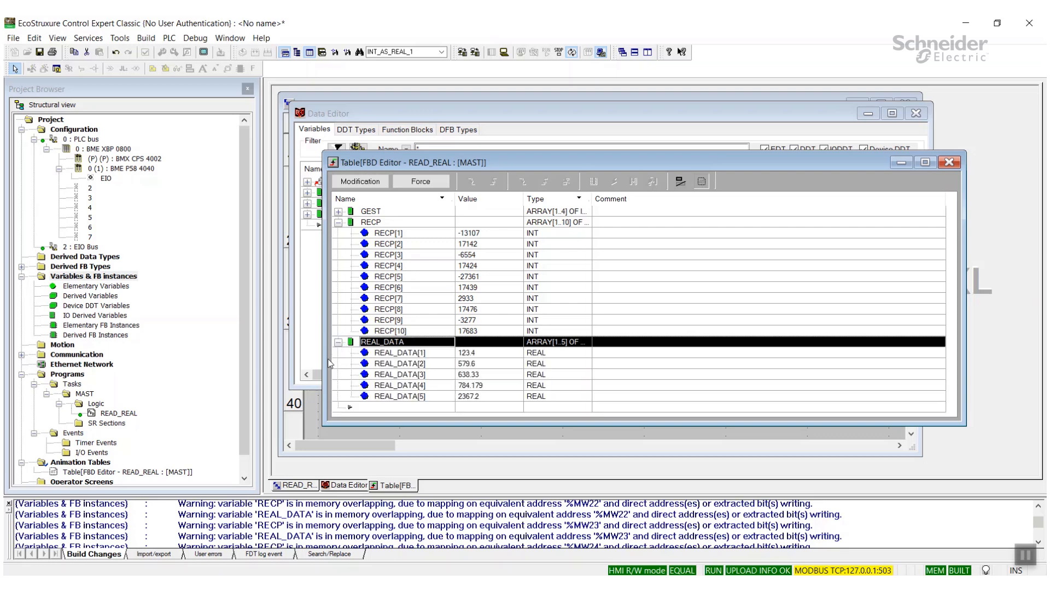
{"action": "mouse_move", "coordinate": [506, 362]}
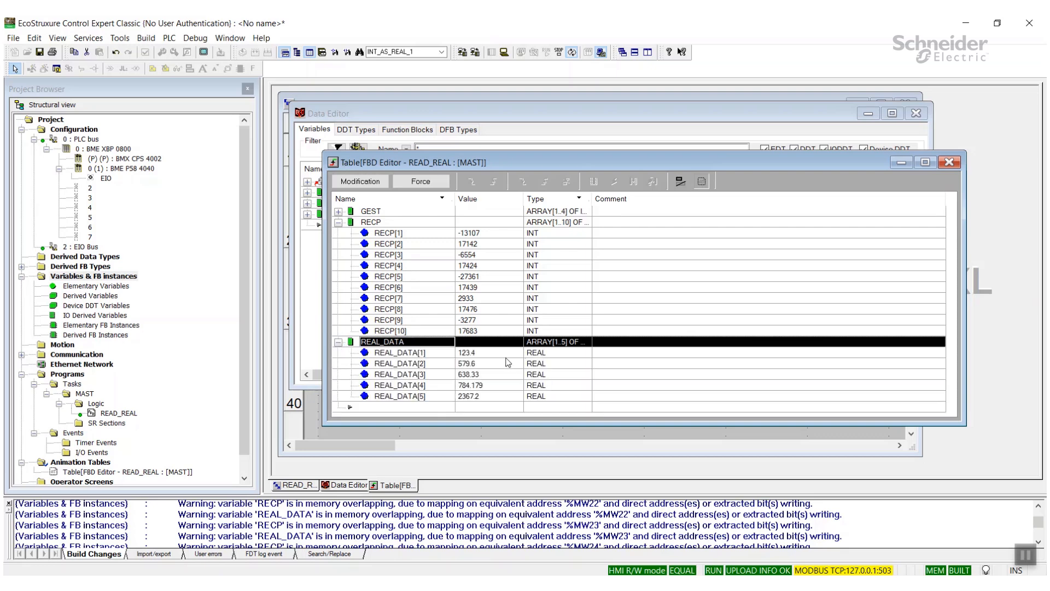
{"action": "mouse_move", "coordinate": [511, 424]}
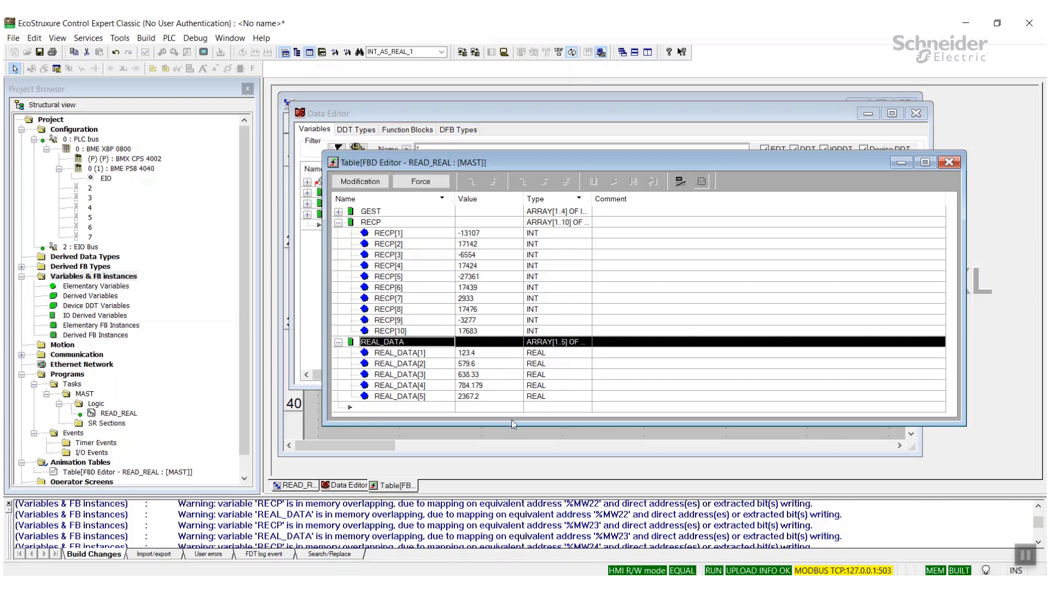
{"action": "mouse_move", "coordinate": [503, 356]}
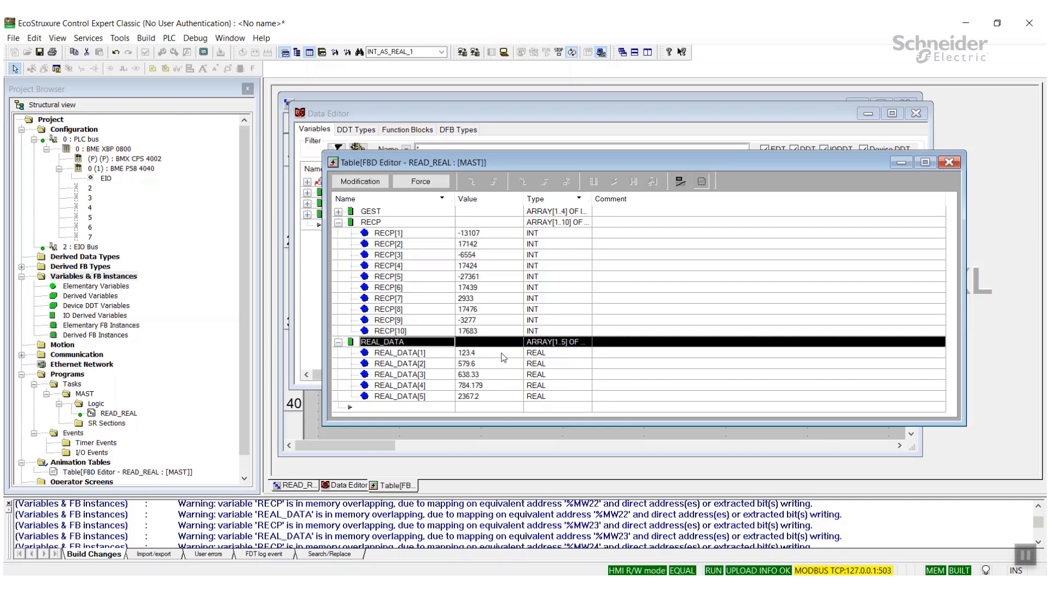
{"action": "mouse_move", "coordinate": [469, 376]}
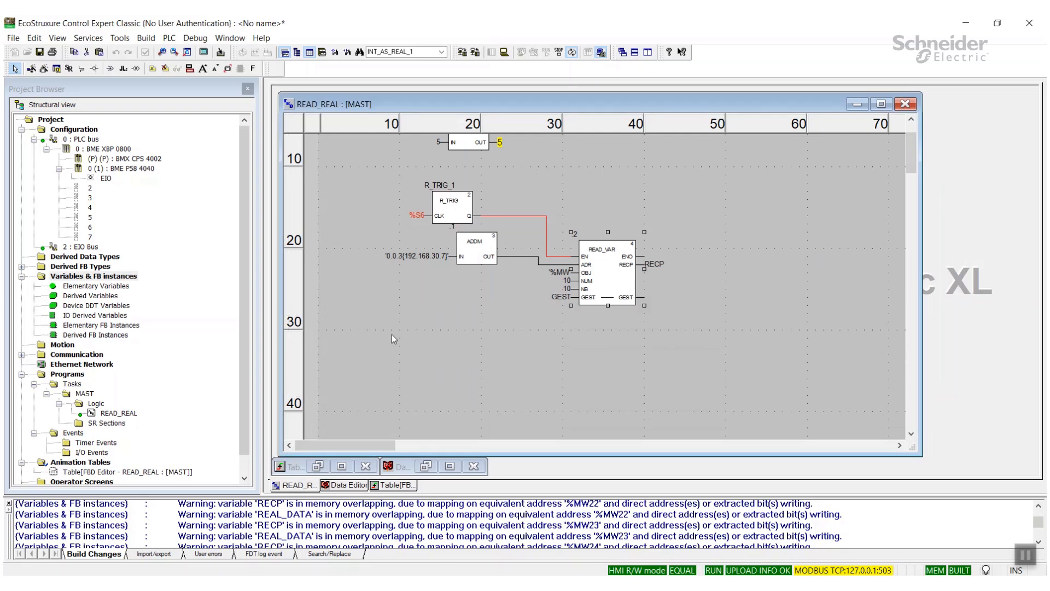
Open the INT_AS_REAL DFB section showing two INT_TO_WORD blocks feeding WORD_AS_REAL.
{"action": "left_click", "coordinate": [31, 265]}
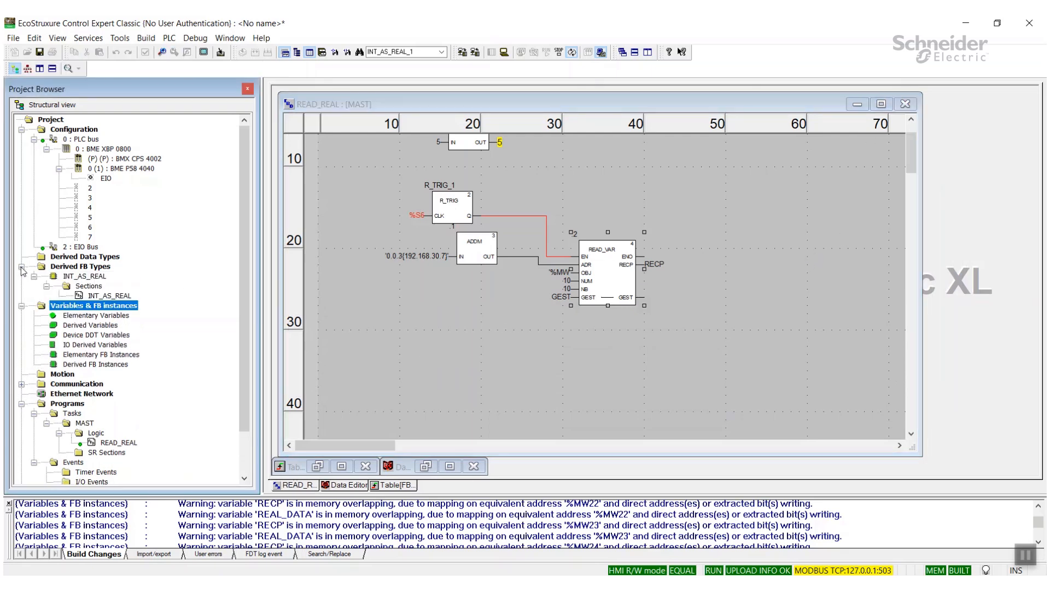
{"action": "left_click", "coordinate": [109, 295]}
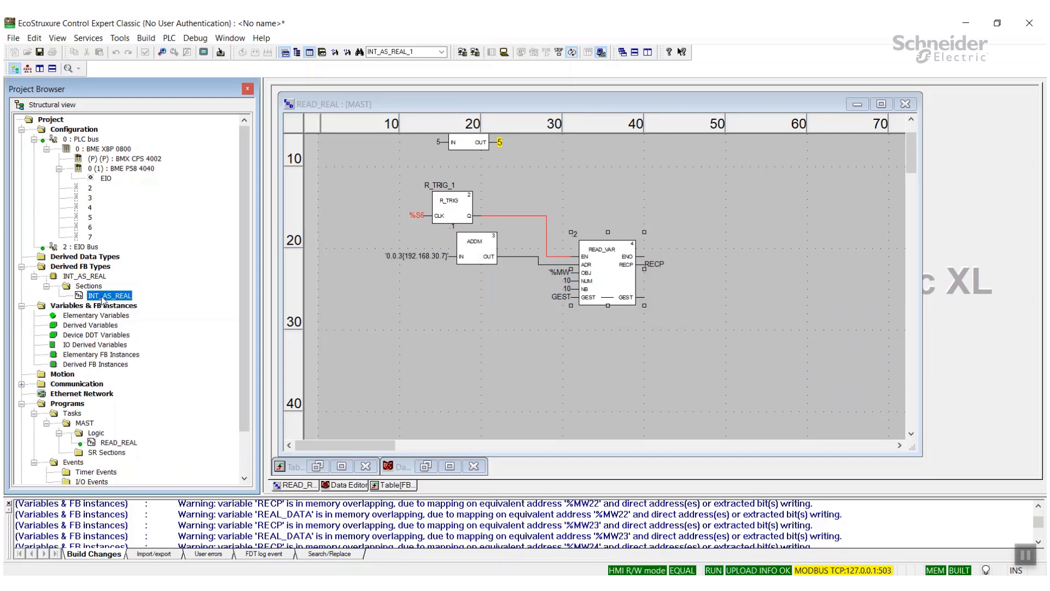
{"action": "double_click", "coordinate": [110, 295]}
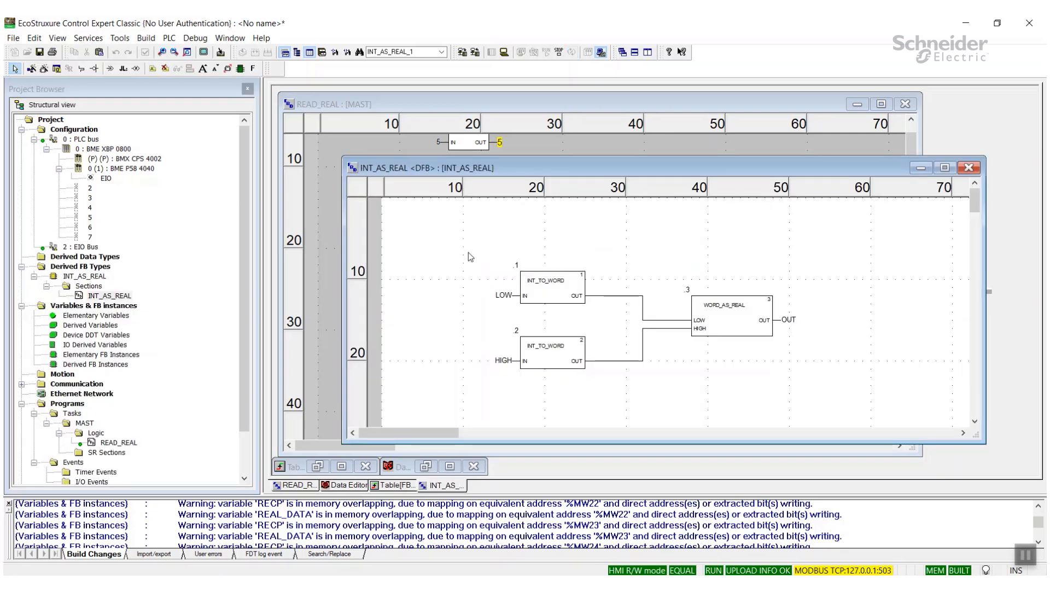
{"action": "mouse_move", "coordinate": [454, 273]}
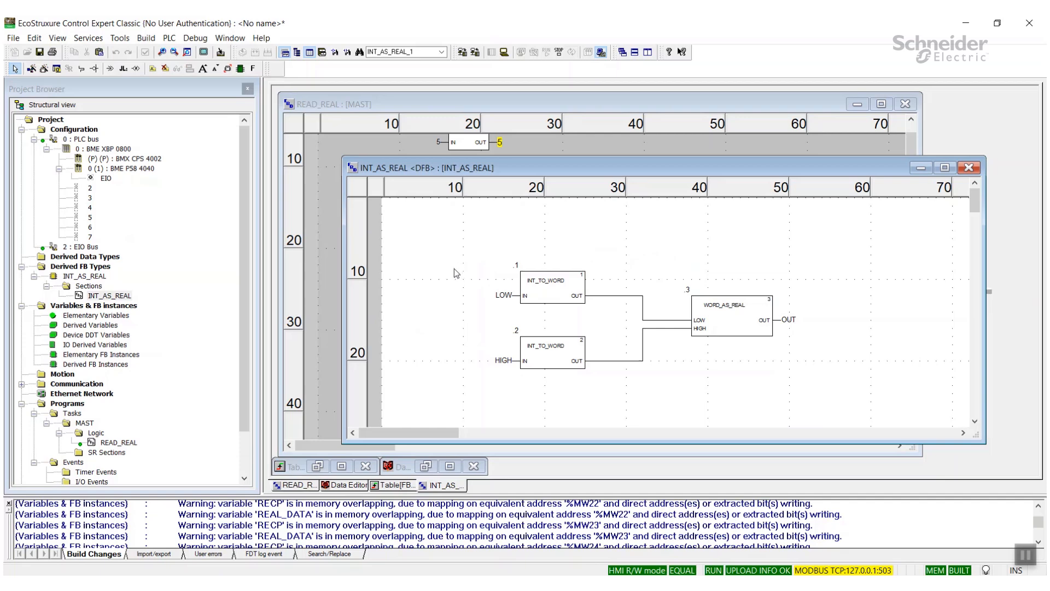
{"action": "mouse_move", "coordinate": [512, 313]}
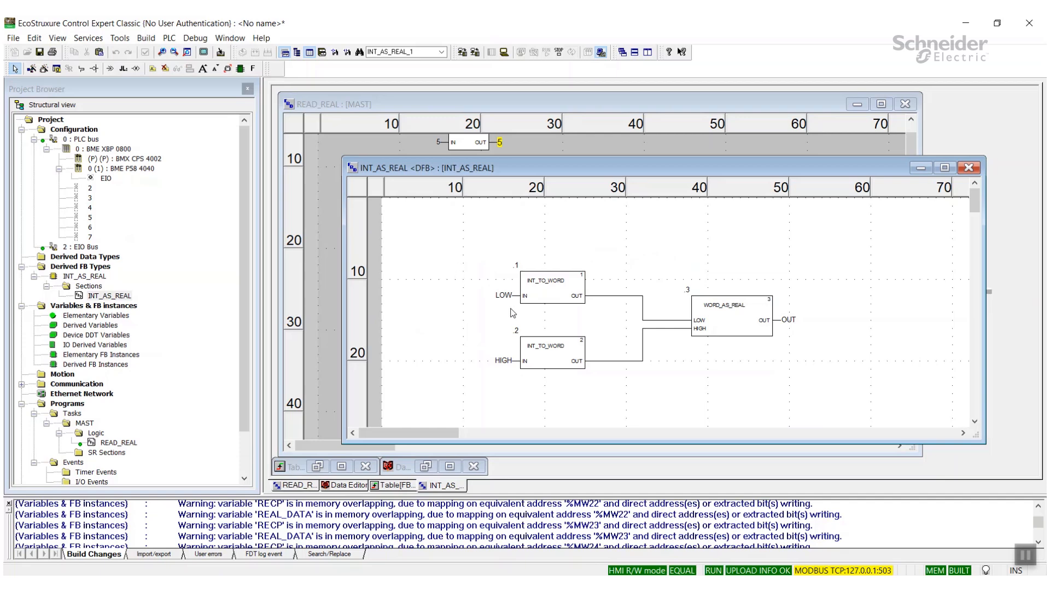
{"action": "mouse_move", "coordinate": [500, 325]}
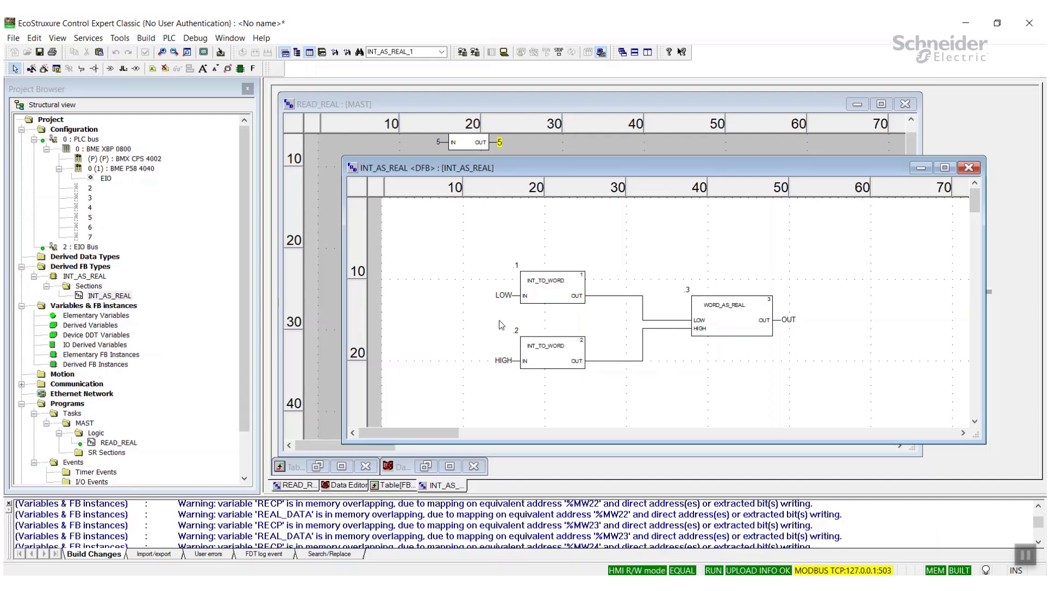
{"action": "mouse_move", "coordinate": [789, 342]}
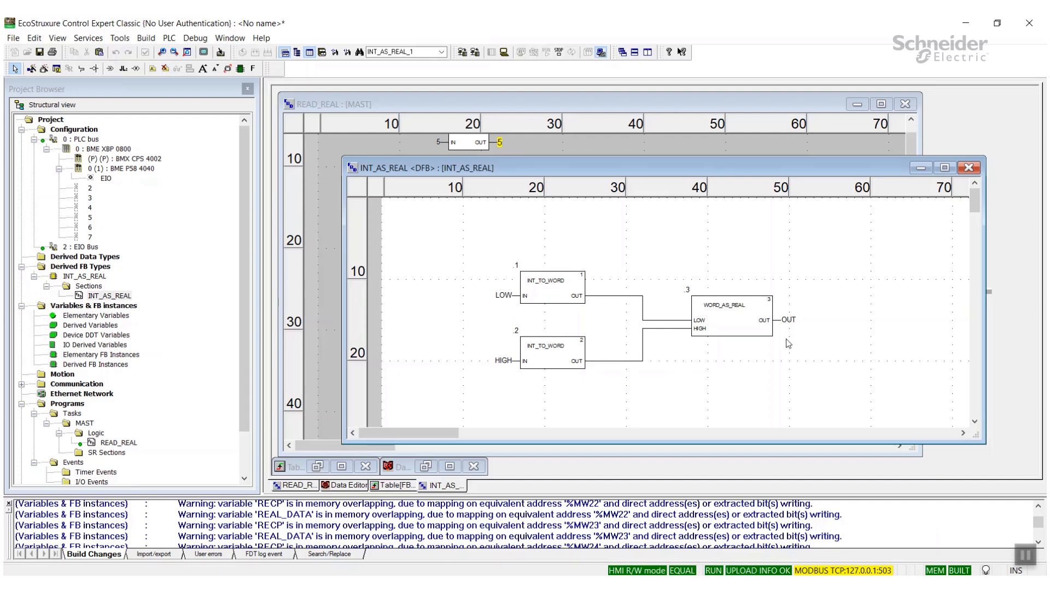
{"action": "mouse_move", "coordinate": [792, 341]}
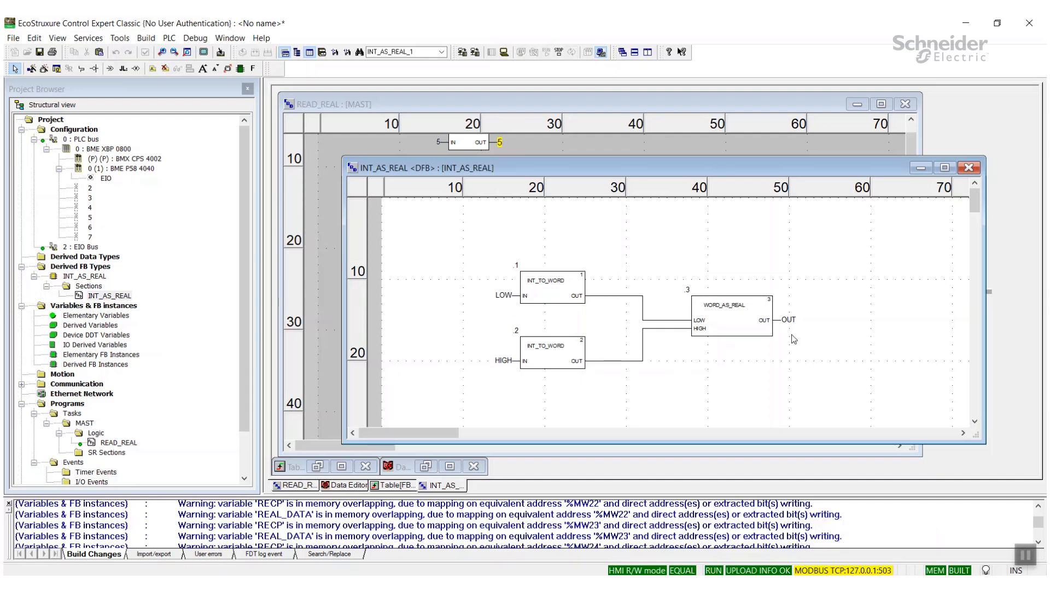
{"action": "mouse_move", "coordinate": [940, 186]}
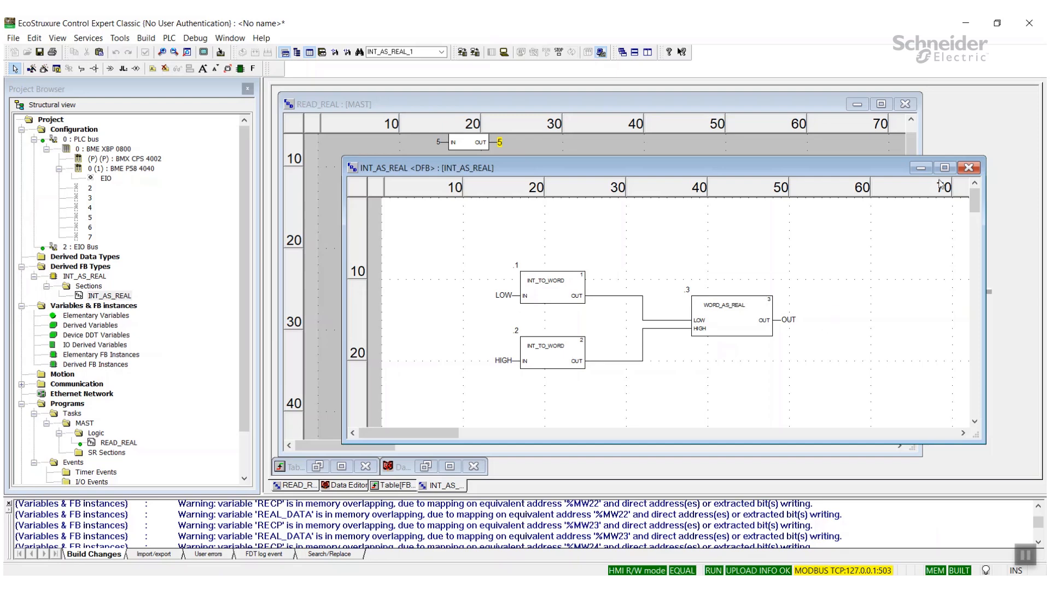
Place an INT_AS_REAL_1 block instance in the READ_REAL section, approving the online modification.
{"action": "left_click", "coordinate": [968, 167]}
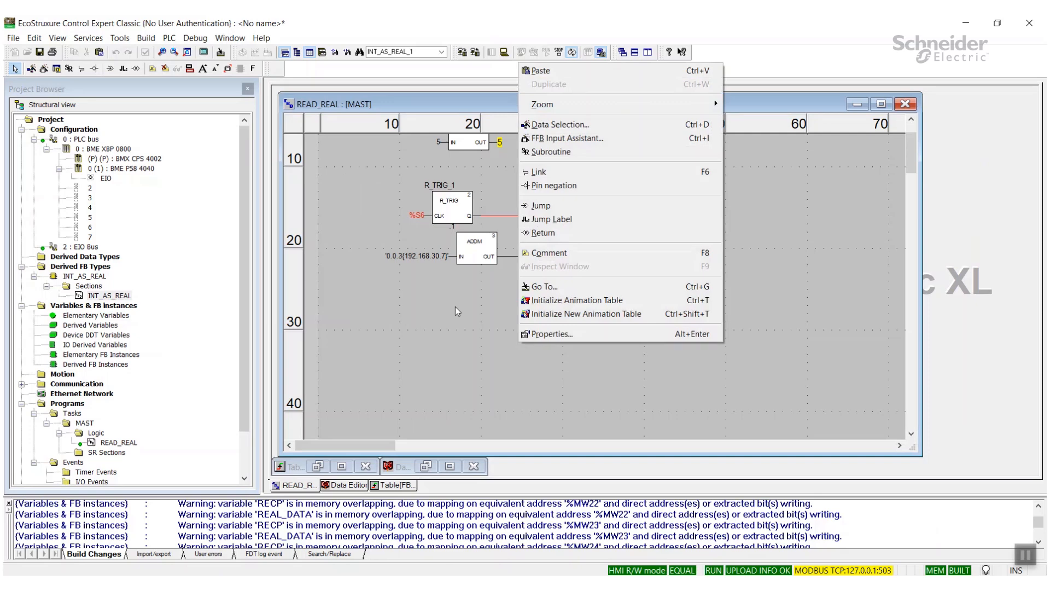
{"action": "left_click", "coordinate": [541, 70]}
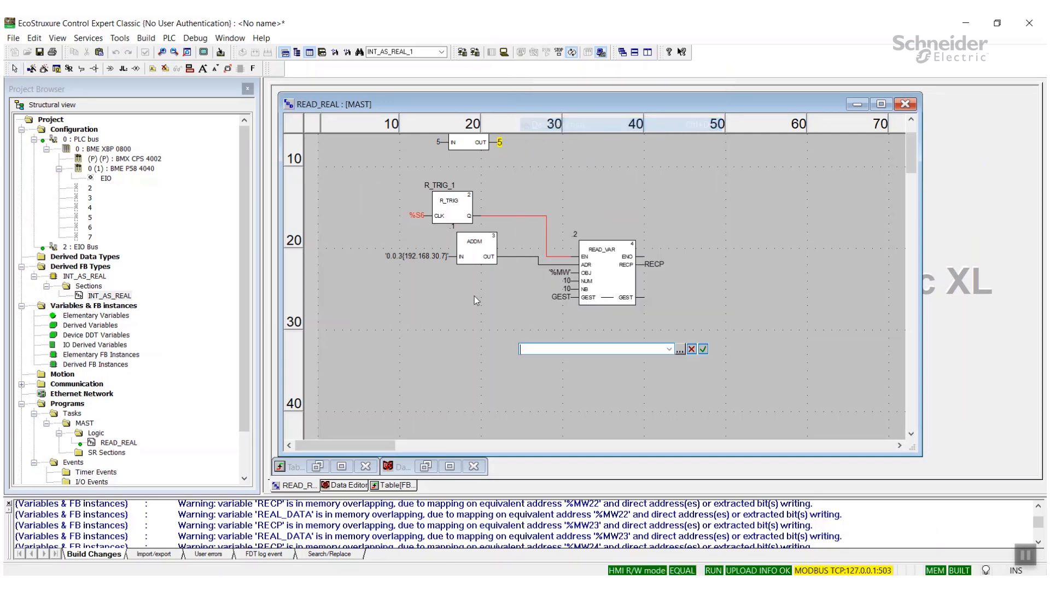
{"action": "type", "text": "INT_AS_REAL"}
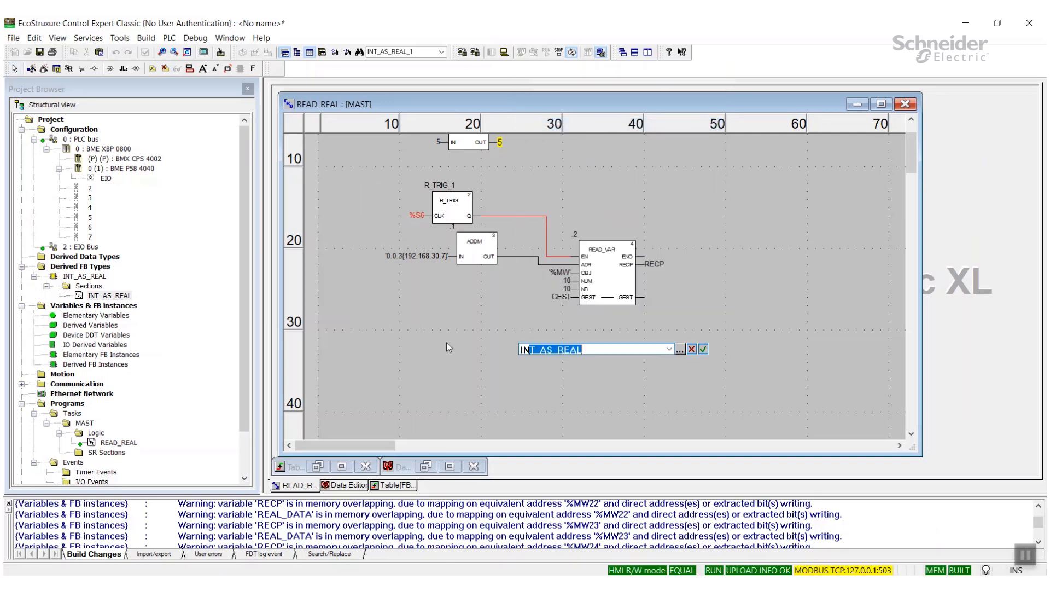
{"action": "left_click", "coordinate": [702, 349]}
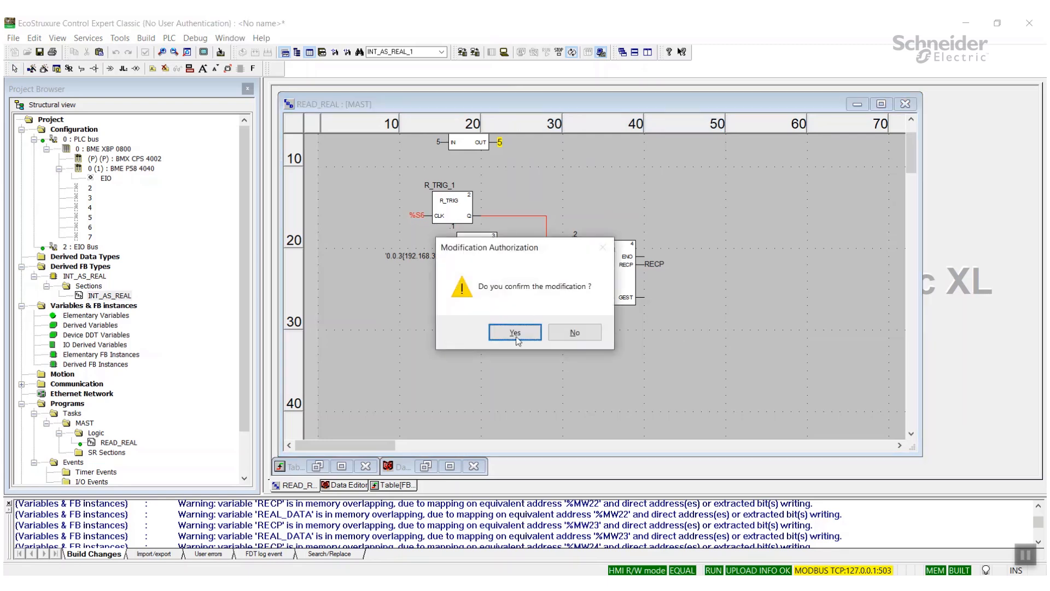
{"action": "left_click", "coordinate": [514, 332]}
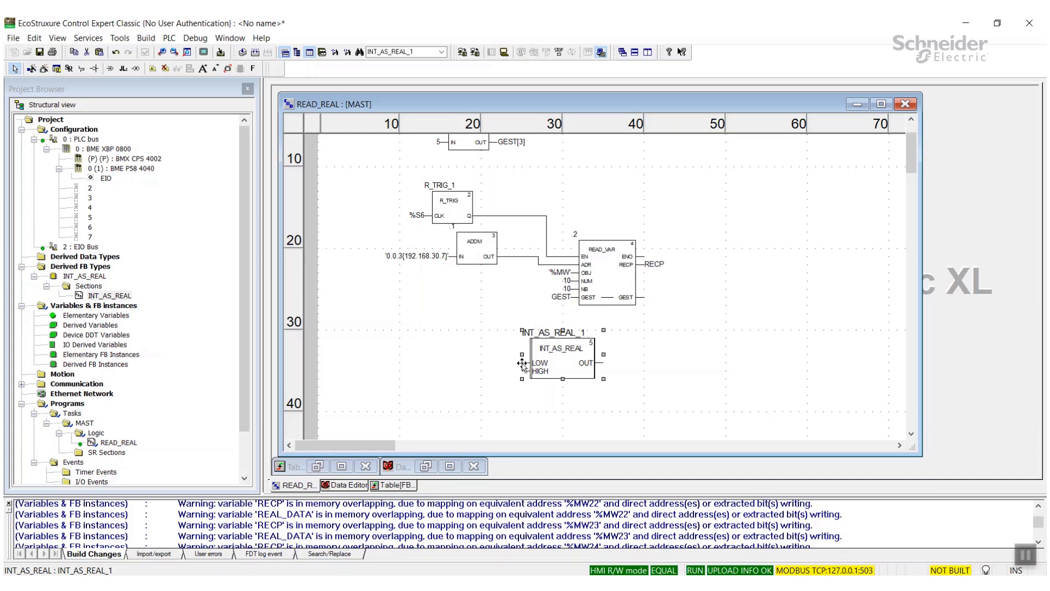
Assign RECP[1] to the LOW input and RECP[2] to the HIGH input of INT_AS_REAL_1.
{"action": "double_click", "coordinate": [561, 362]}
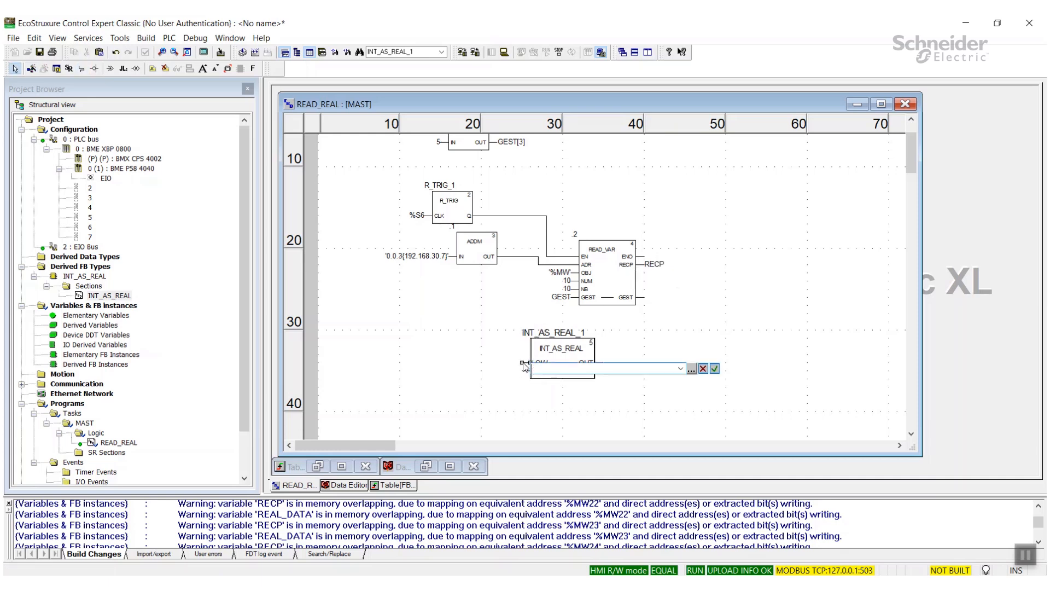
{"action": "type", "text": "REAL_1"}
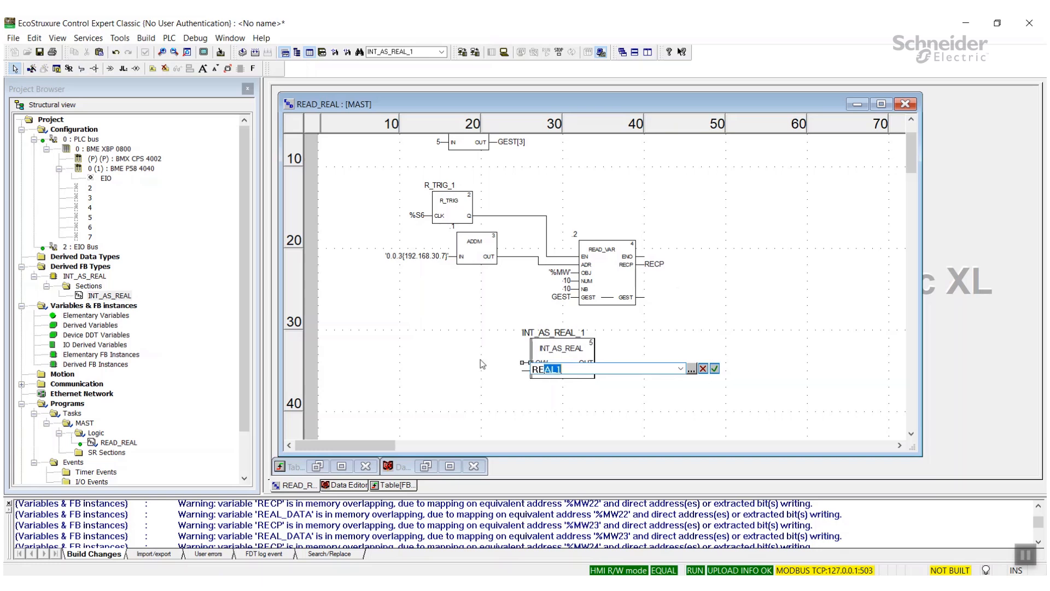
{"action": "type", "text": "RECP2"}
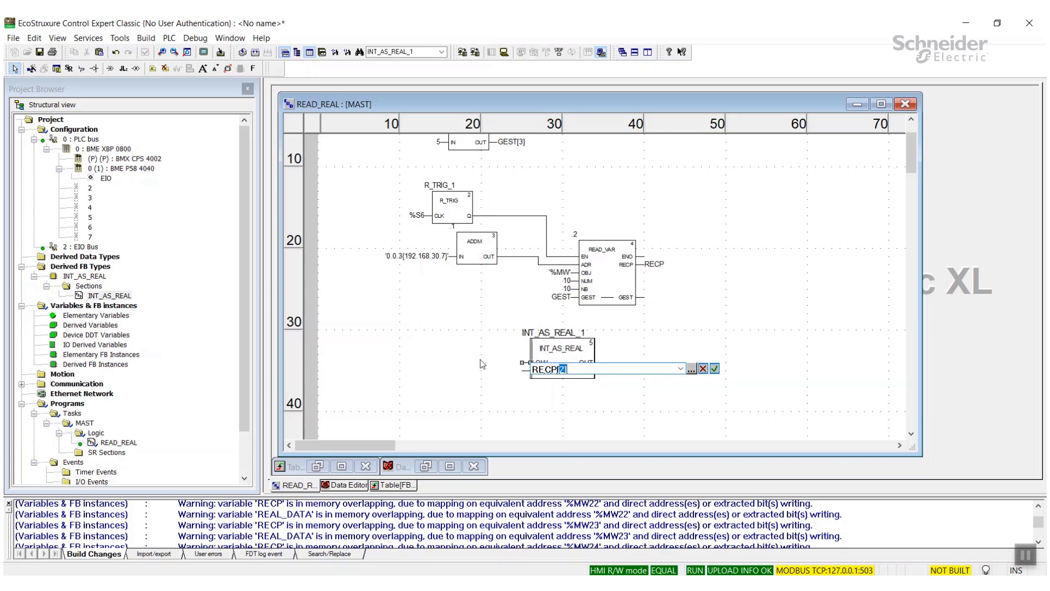
{"action": "left_click", "coordinate": [714, 368]}
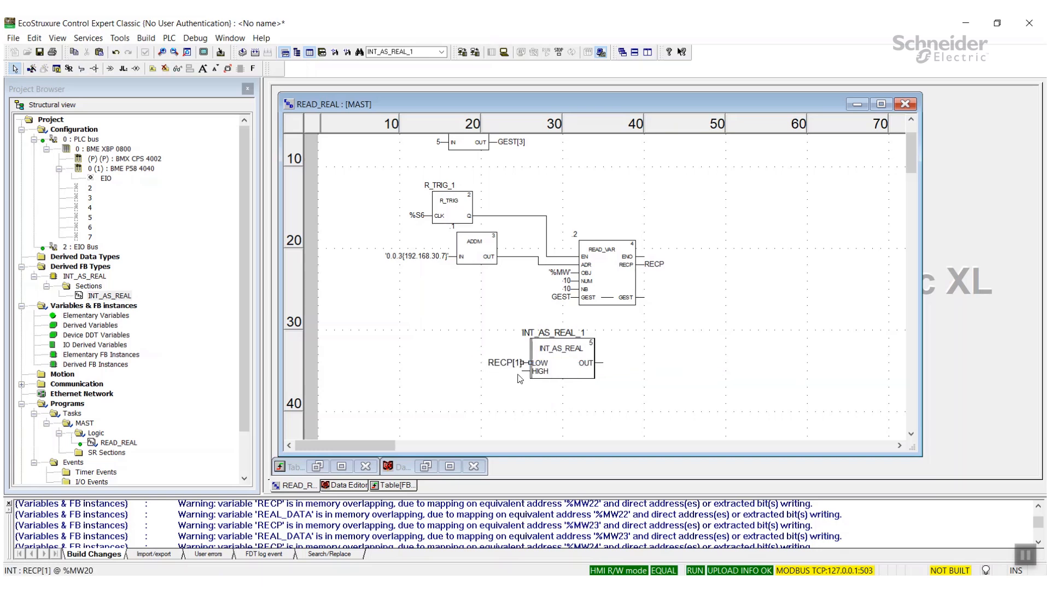
{"action": "double_click", "coordinate": [540, 371]}
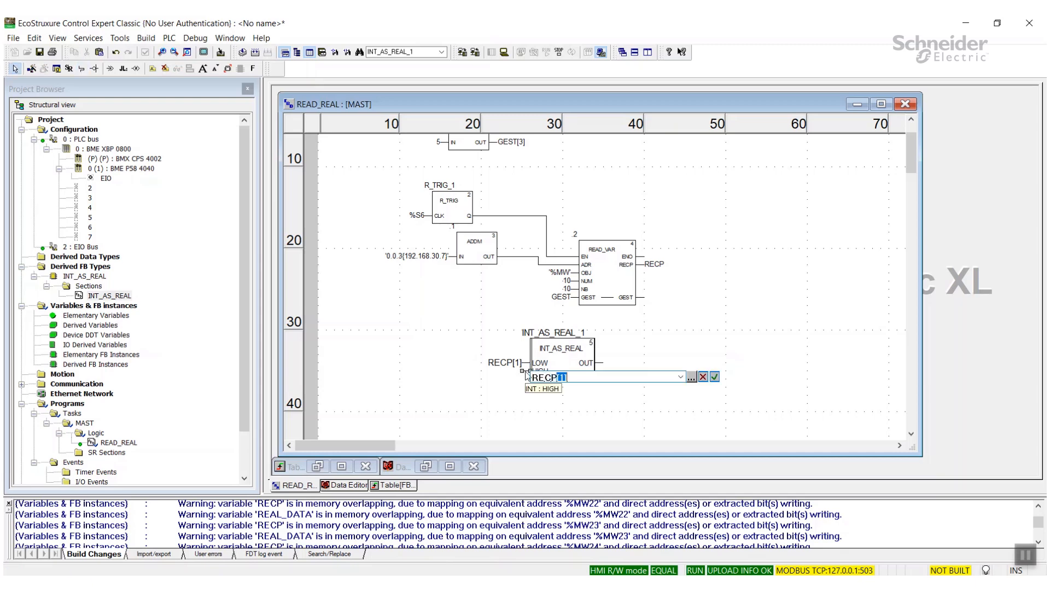
{"action": "type", "text": "2"}
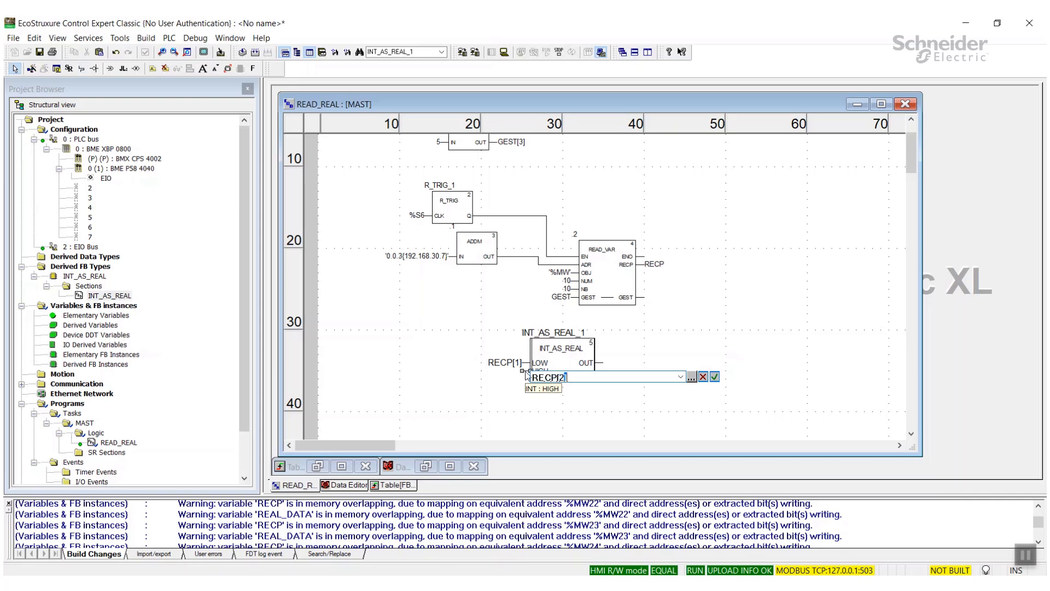
{"action": "left_click", "coordinate": [714, 376]}
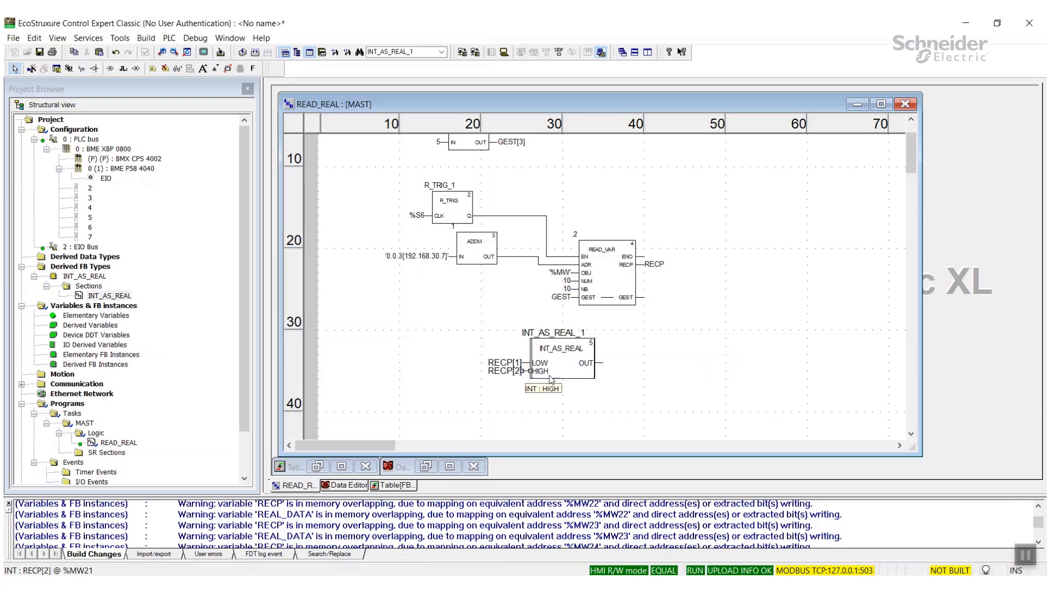
Assign the block output to REAL1, creating it as a new REAL variable.
{"action": "double_click", "coordinate": [536, 370]}
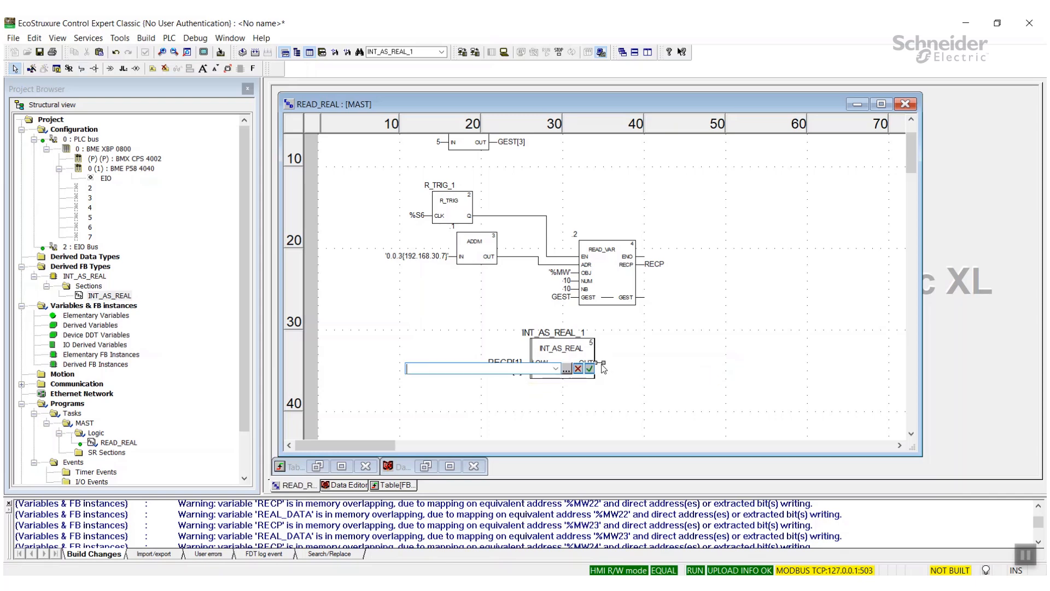
{"action": "type", "text": "REAL"}
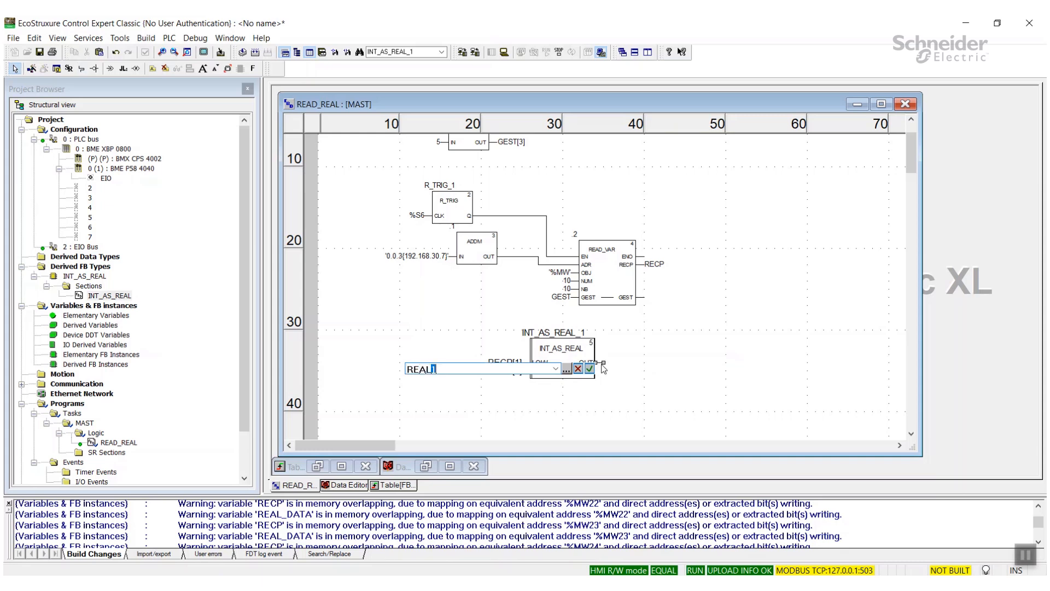
{"action": "left_click", "coordinate": [565, 369]}
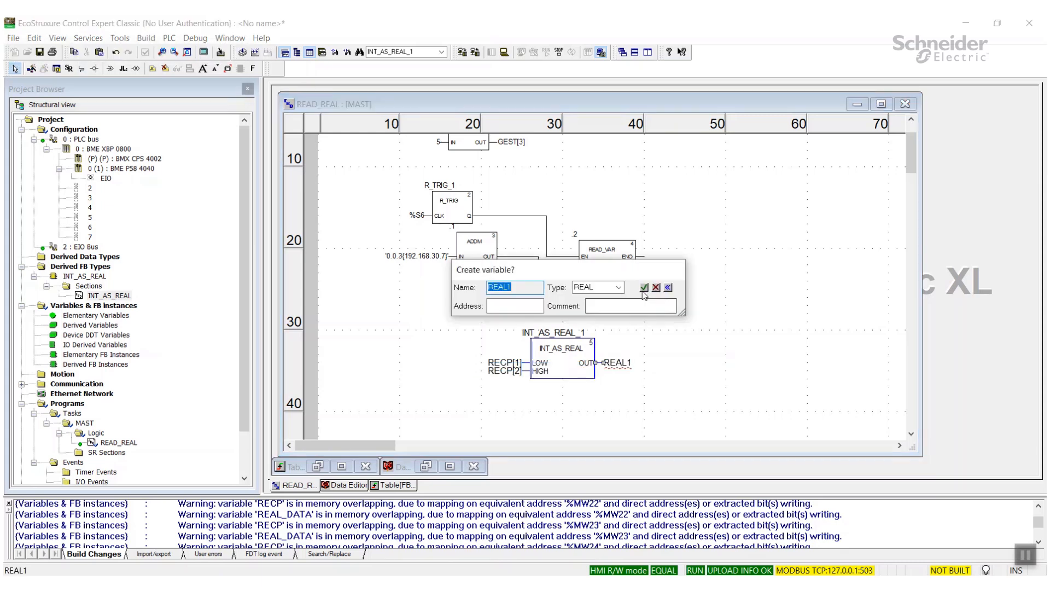
{"action": "left_click", "coordinate": [642, 288]}
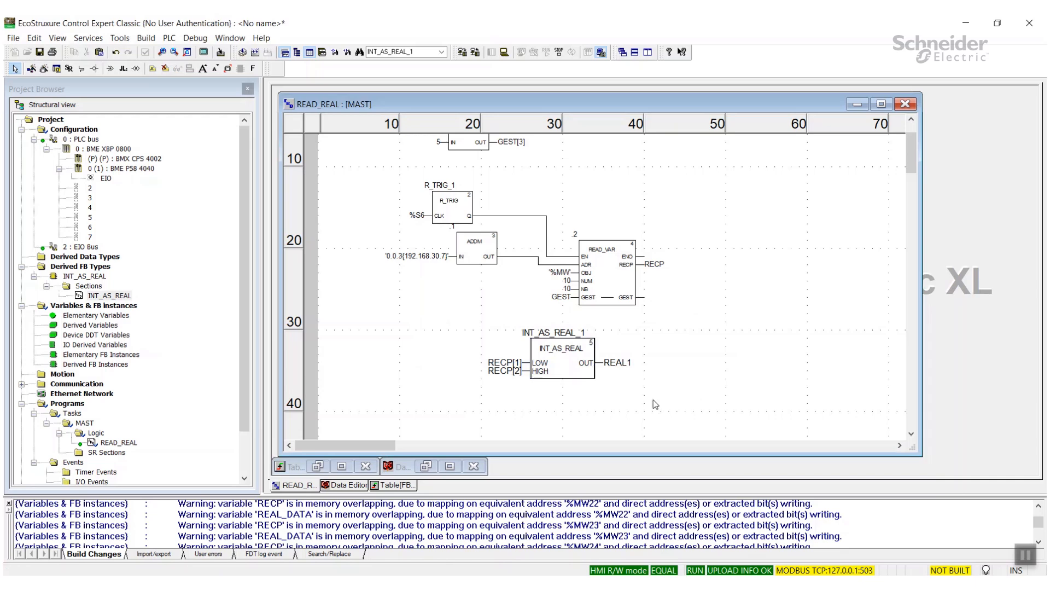
{"action": "mouse_move", "coordinate": [261, 59]}
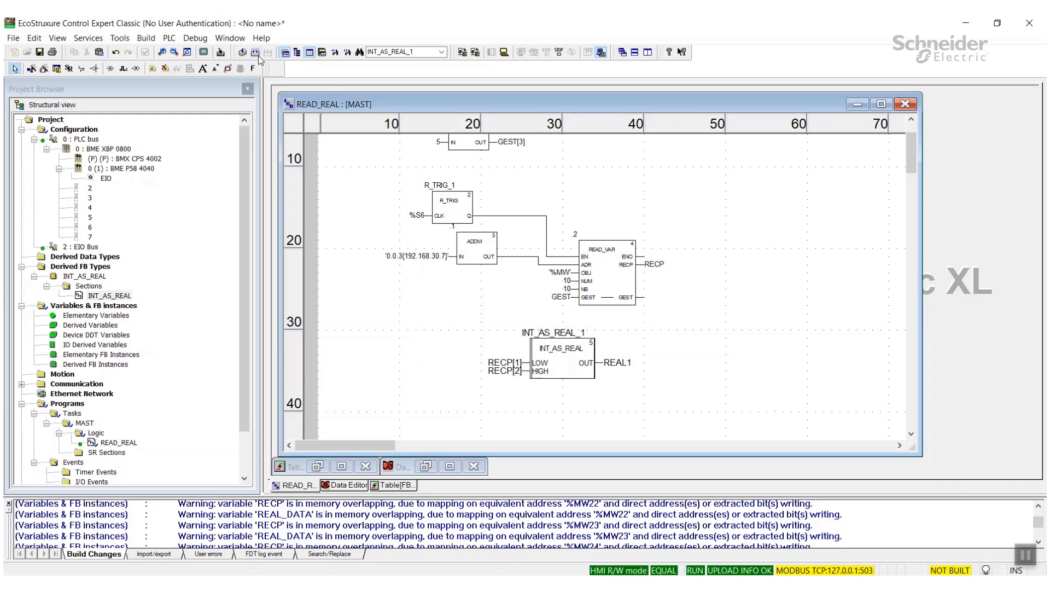
Build and download the changes online so INT_AS_REAL_1 shows -13107, 17142 and output 123.4.
{"action": "left_click", "coordinate": [253, 51]}
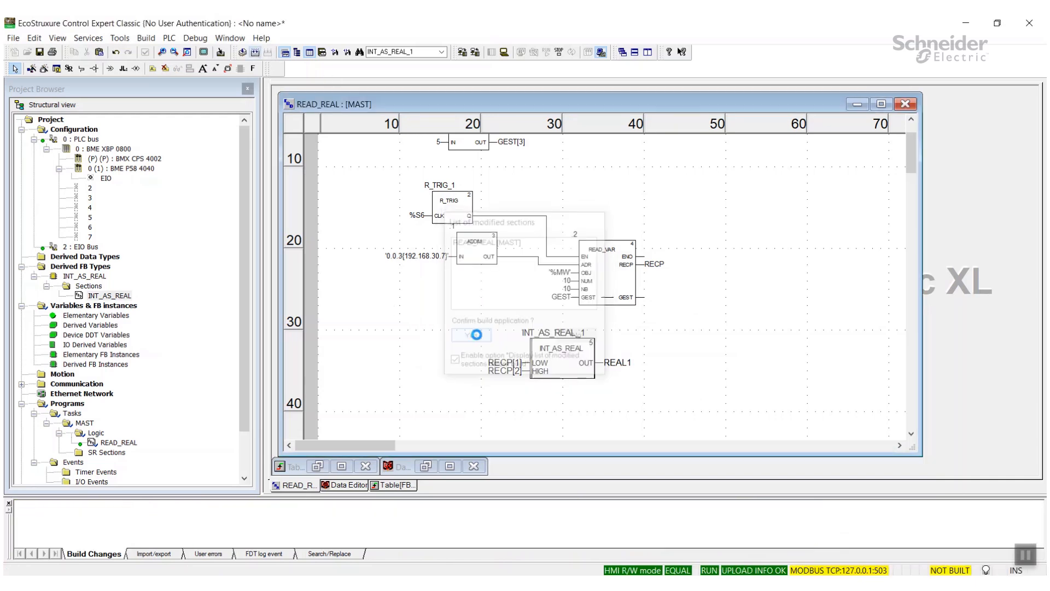
{"action": "left_click", "coordinate": [470, 334]}
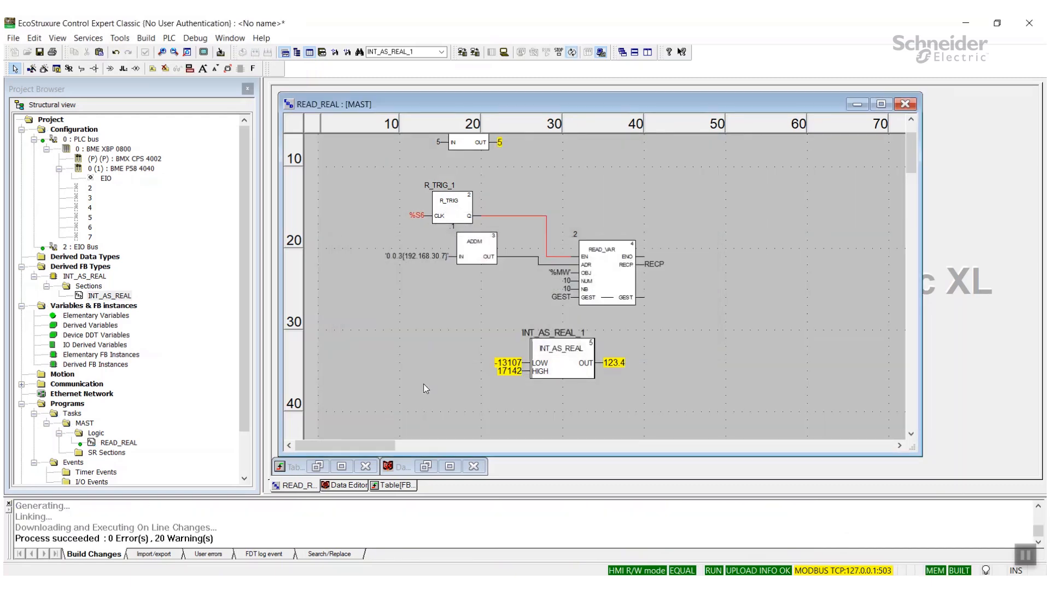
{"action": "mouse_move", "coordinate": [603, 375]}
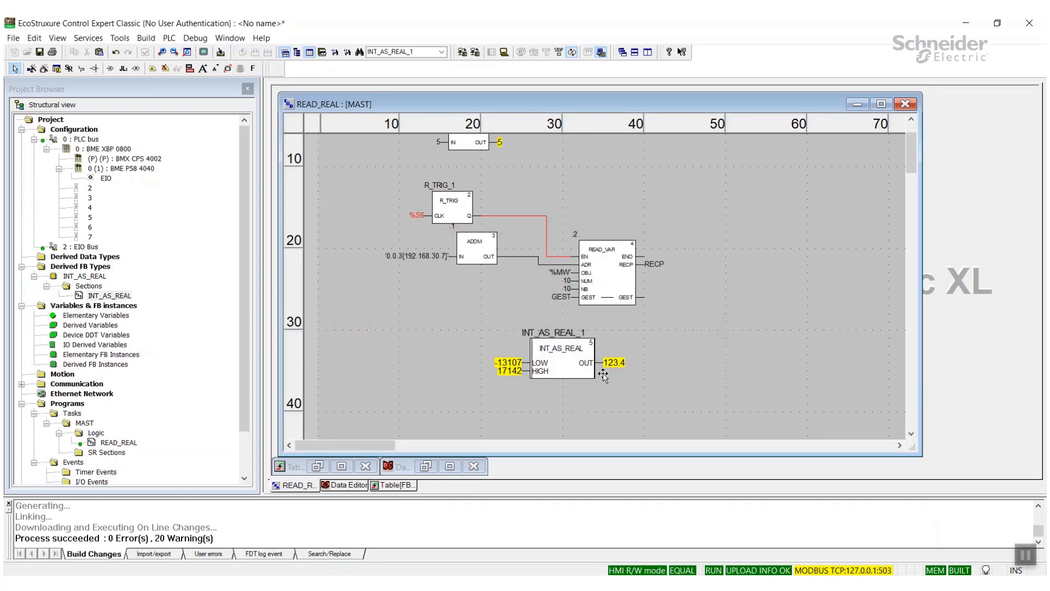
{"action": "mouse_move", "coordinate": [614, 372]}
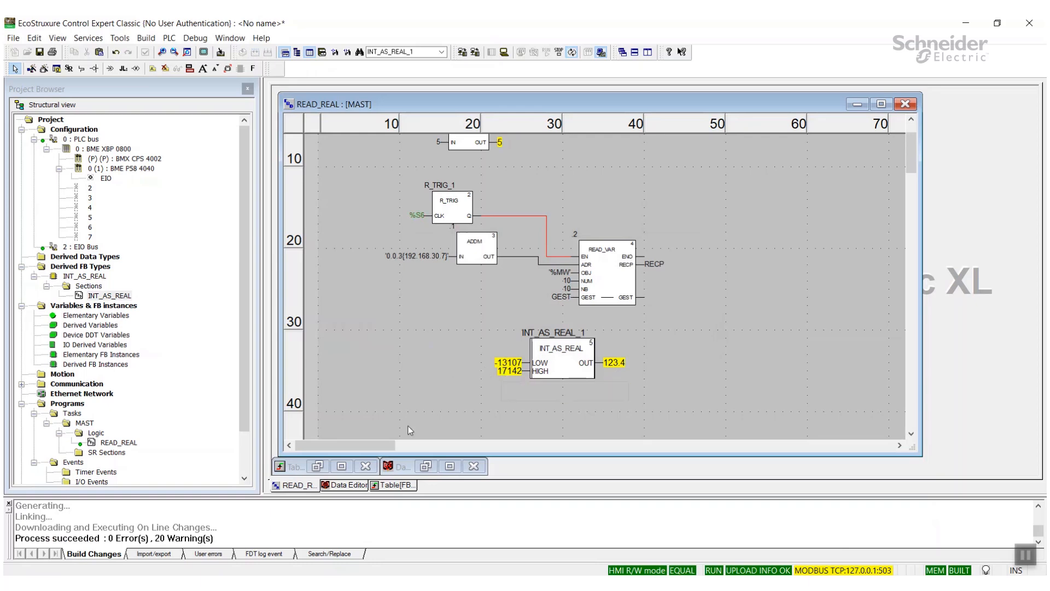
Show the animation table of watched variables with REAL_DATA[1] reading 123.4.
{"action": "left_click", "coordinate": [397, 485]}
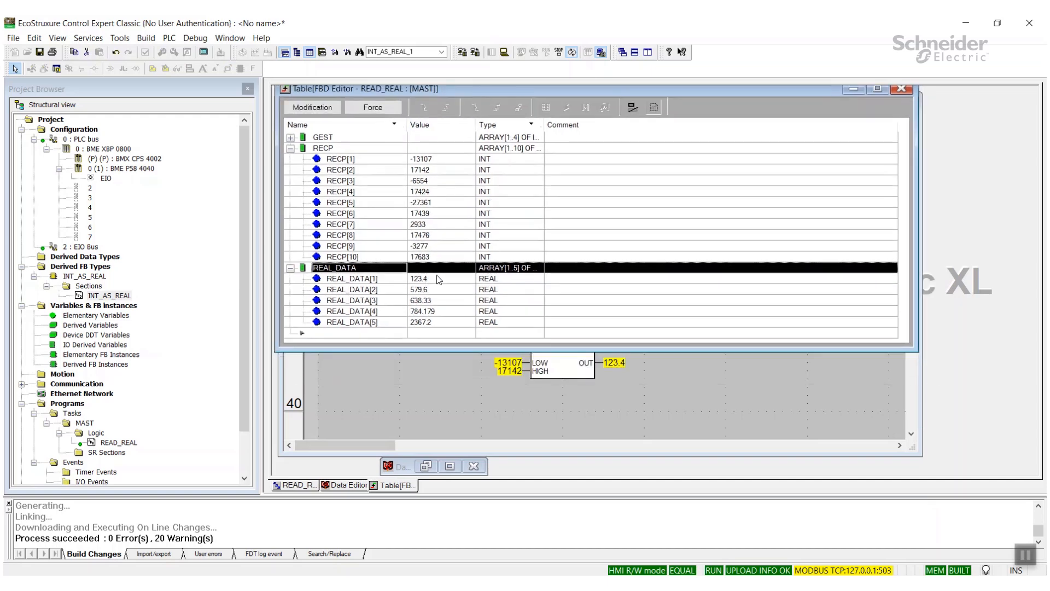
{"action": "mouse_move", "coordinate": [473, 310]}
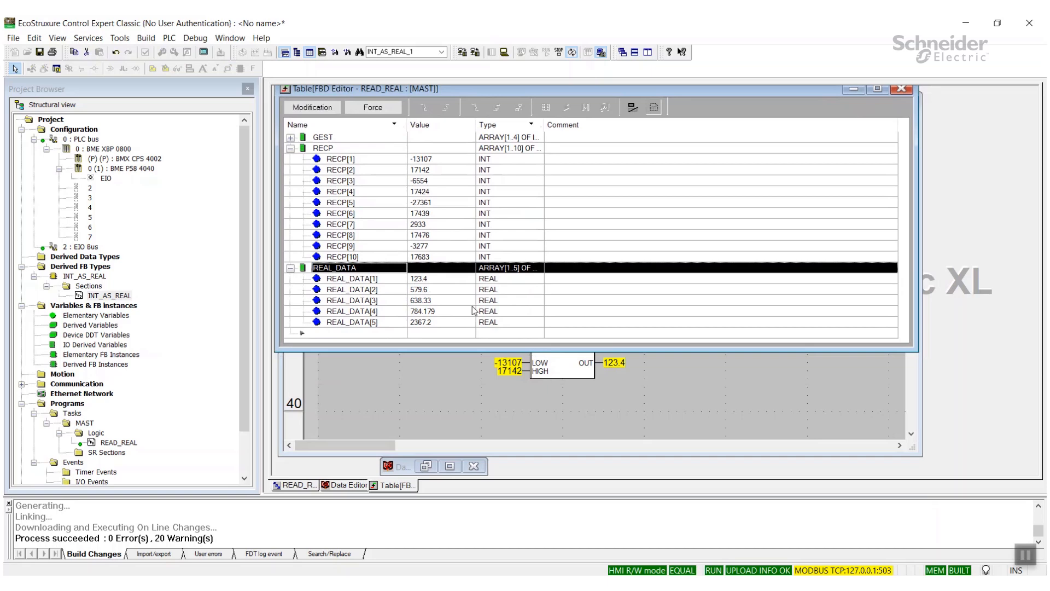
{"action": "mouse_move", "coordinate": [488, 182]}
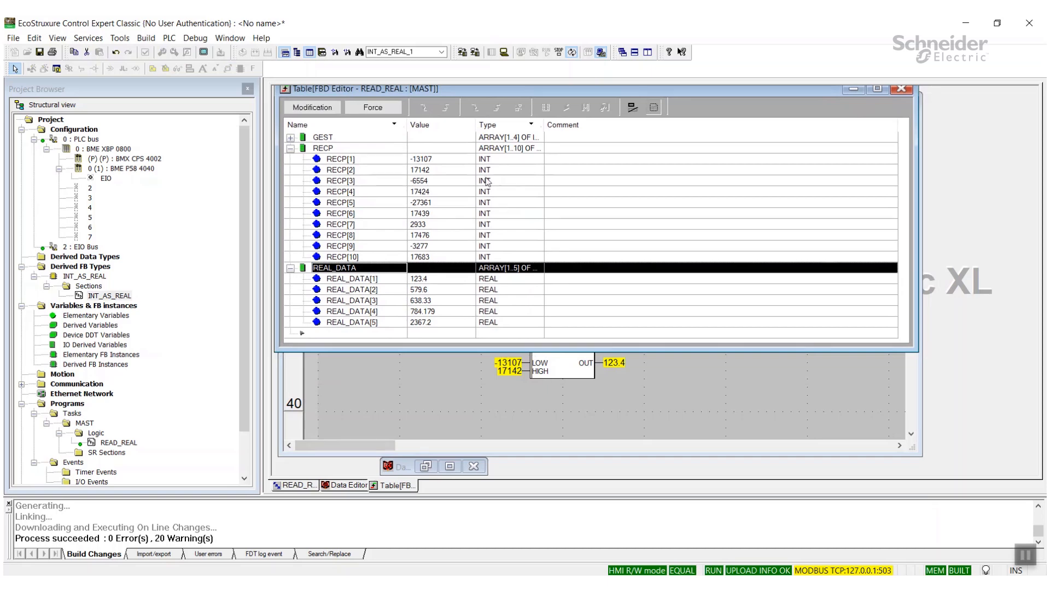
{"action": "mouse_move", "coordinate": [431, 255]}
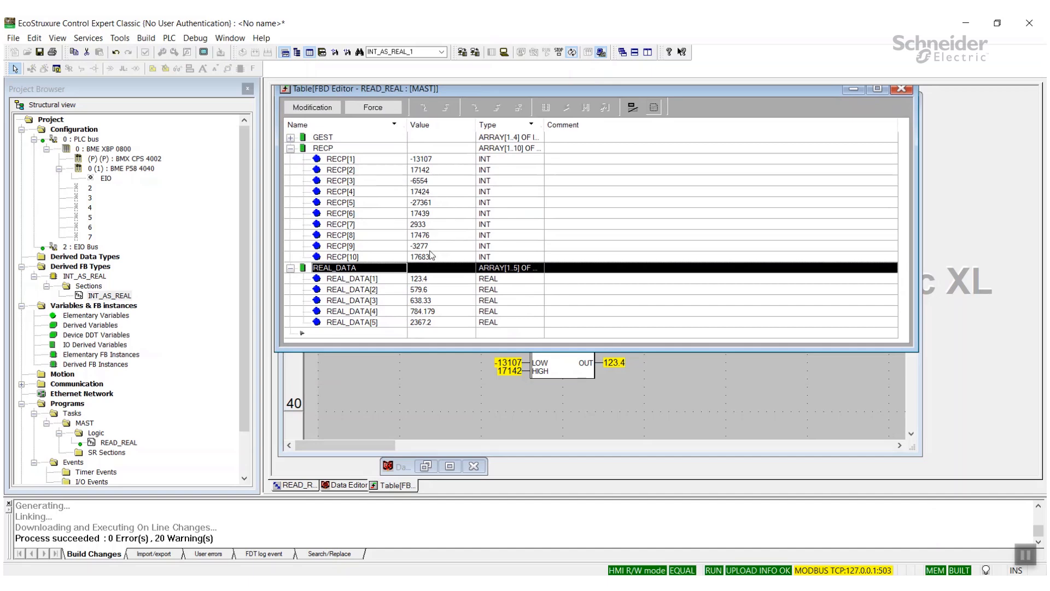
{"action": "mouse_move", "coordinate": [461, 277]}
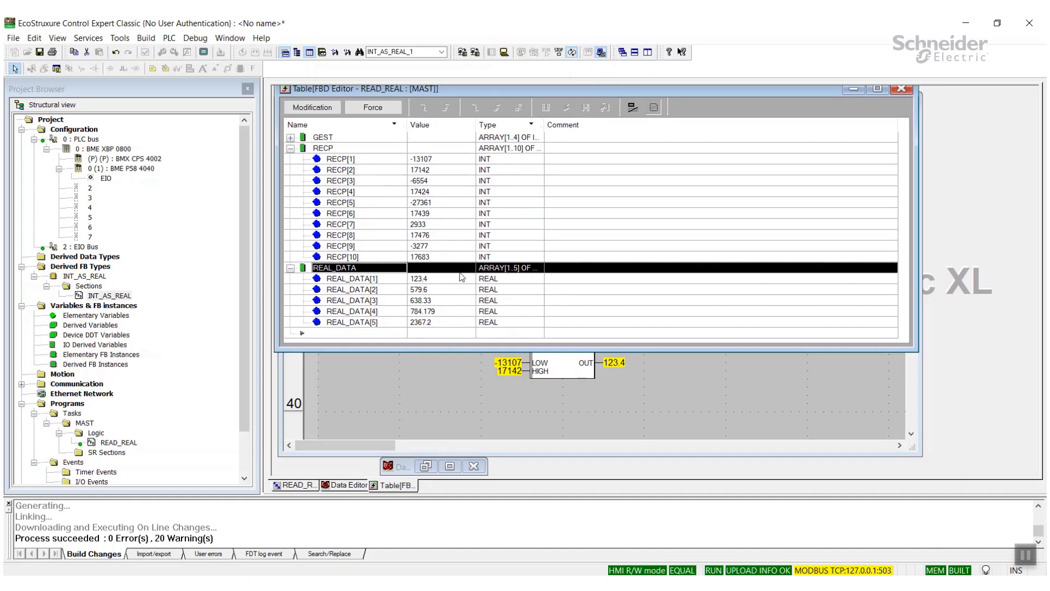
{"action": "mouse_move", "coordinate": [428, 357]}
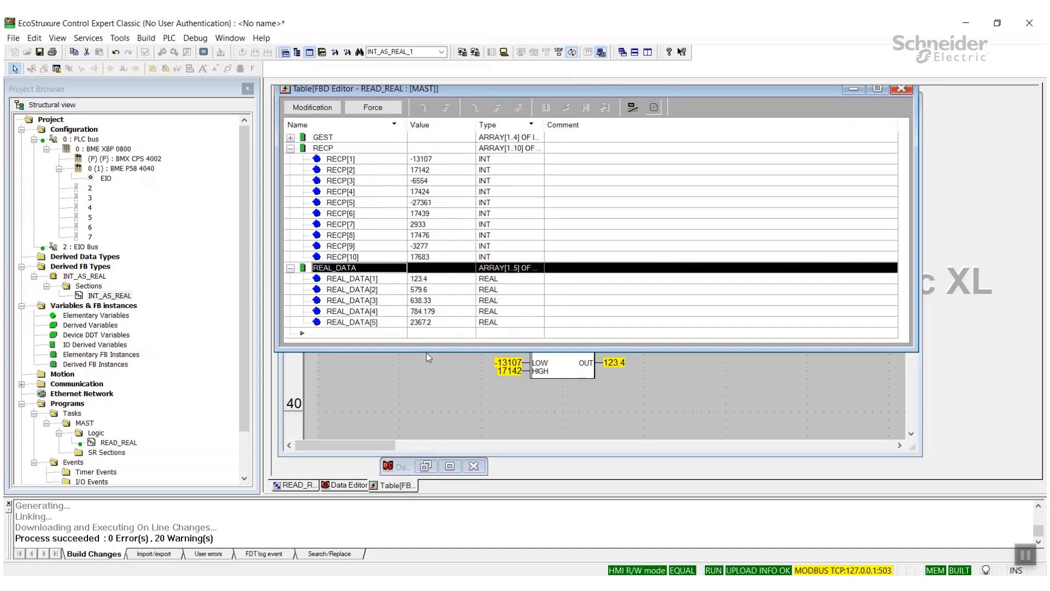
{"action": "mouse_move", "coordinate": [365, 372]}
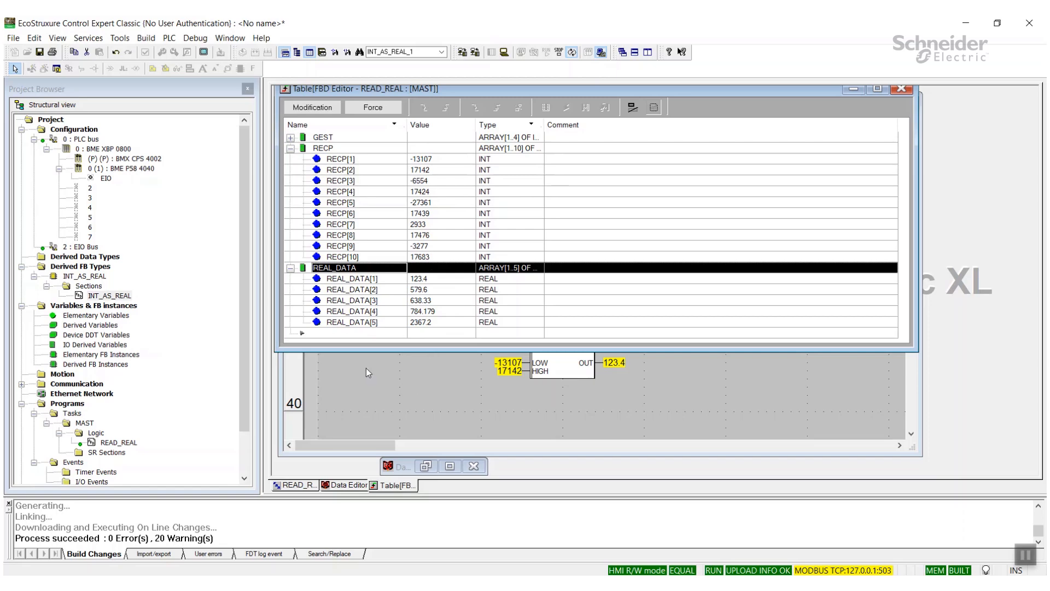